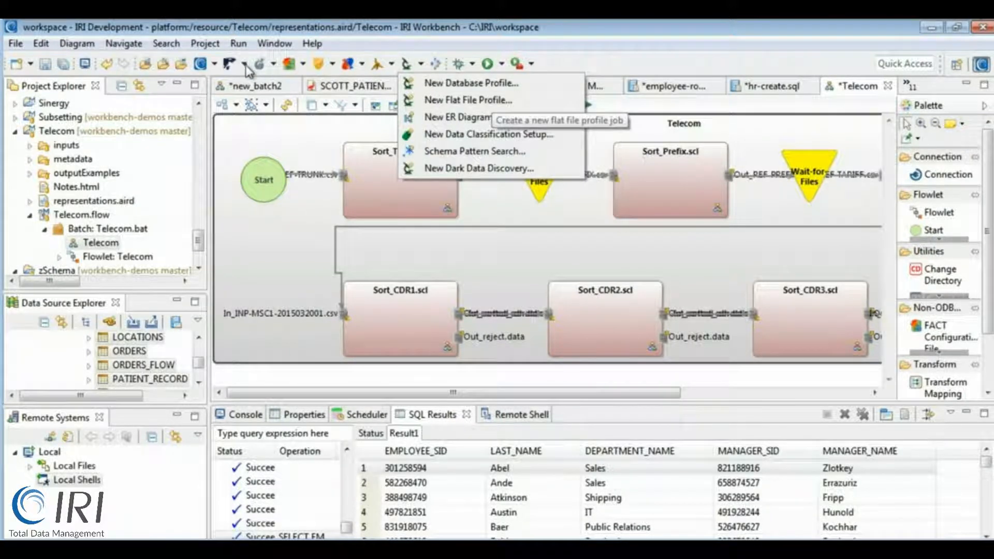
Browse the new ETL job types dropdown on the toolbar.
{"action": "left_click", "coordinate": [227, 63]}
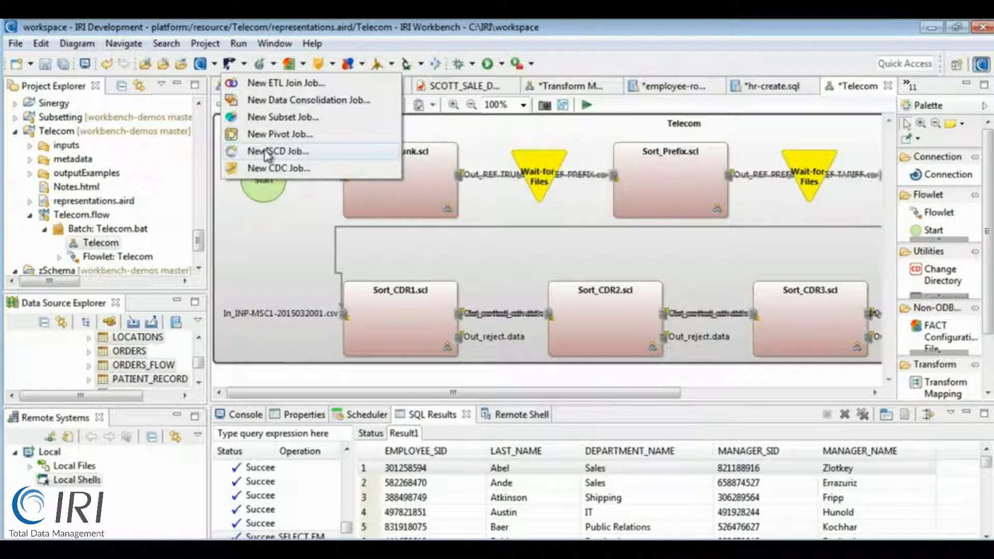
{"action": "mouse_move", "coordinate": [279, 167]}
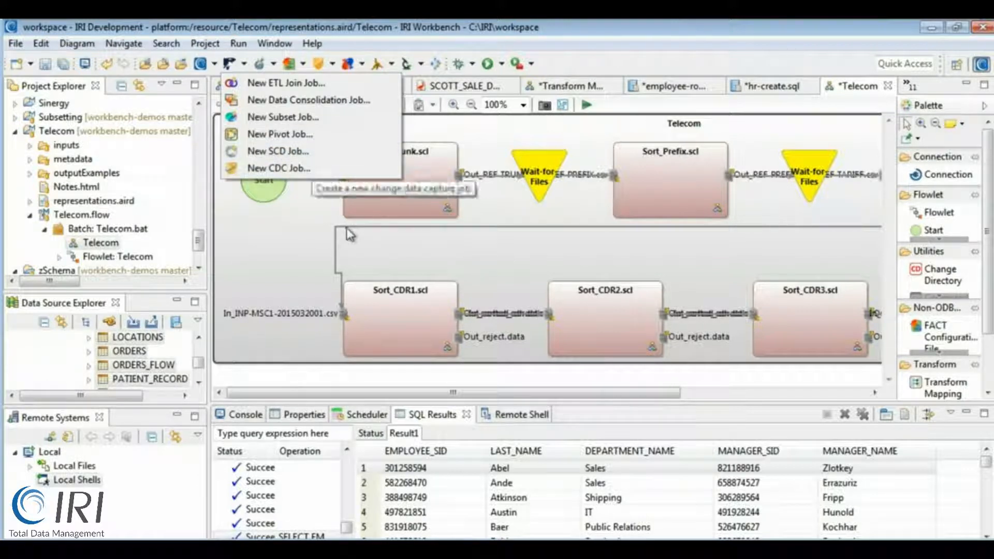
{"action": "mouse_move", "coordinate": [627, 245]}
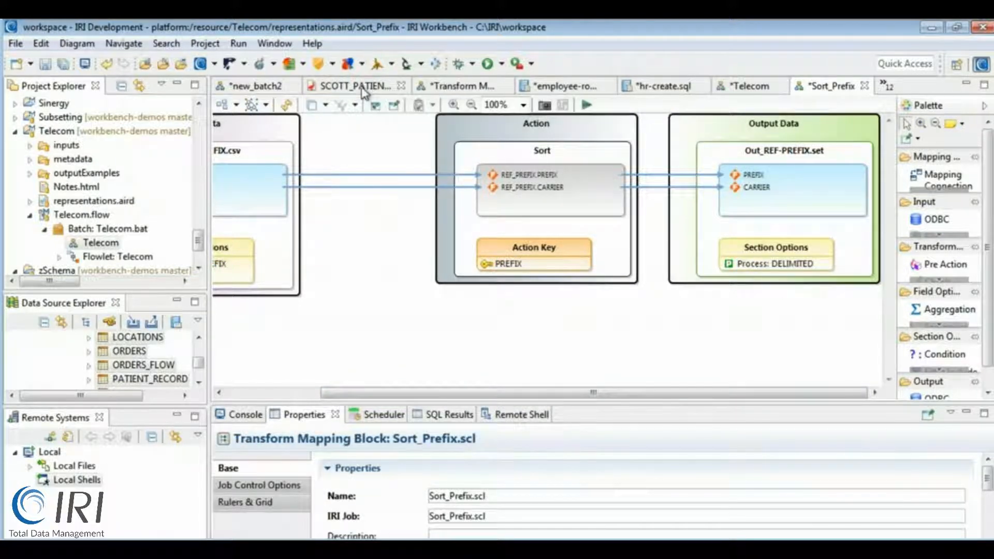
Scroll through SCOTT_PATIENT_RECORD_ENCRYPTED.scl, then switch to the employee-roster.sql query.
{"action": "left_click", "coordinate": [355, 86]}
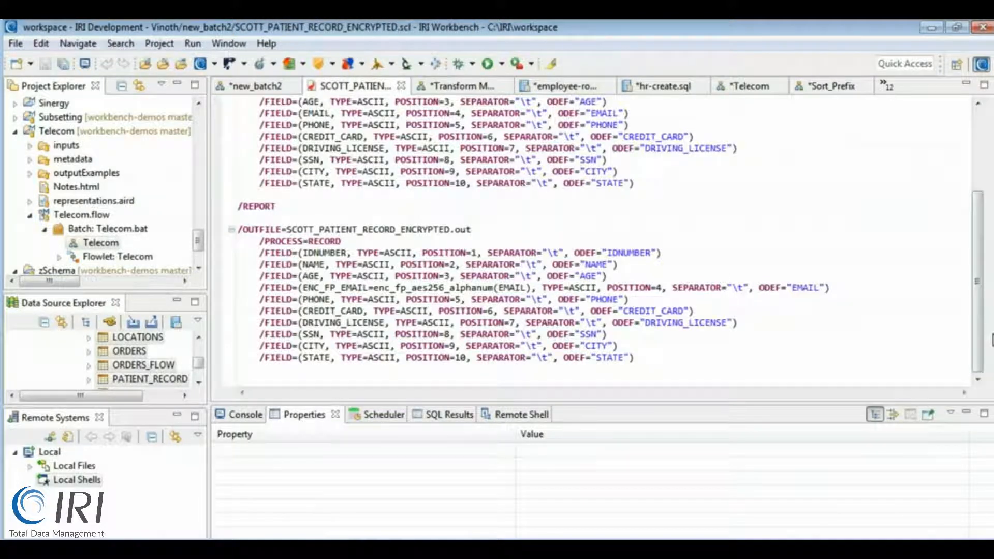
{"action": "scroll", "scroll_direction": "down", "scroll_amount": 3}
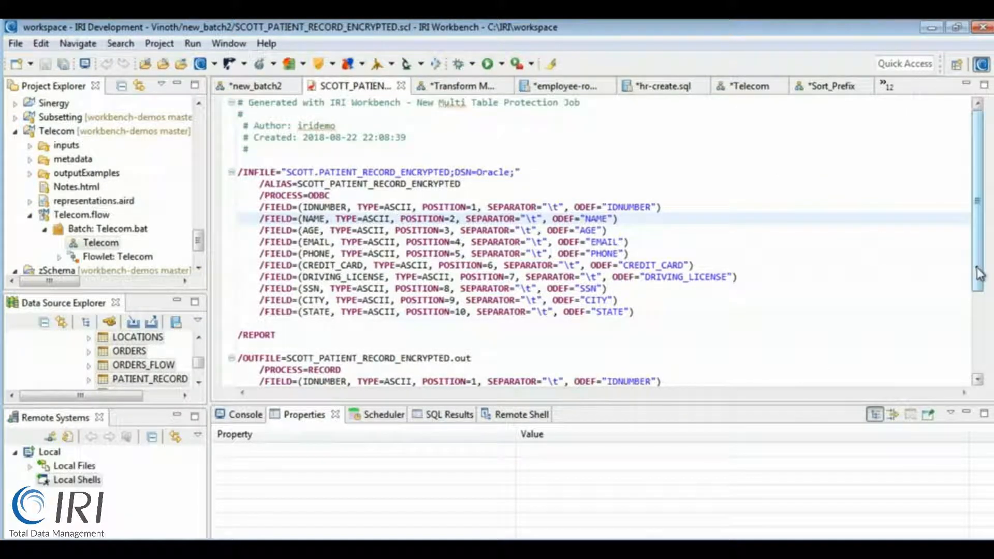
{"action": "scroll", "scroll_direction": "down", "scroll_amount": 3}
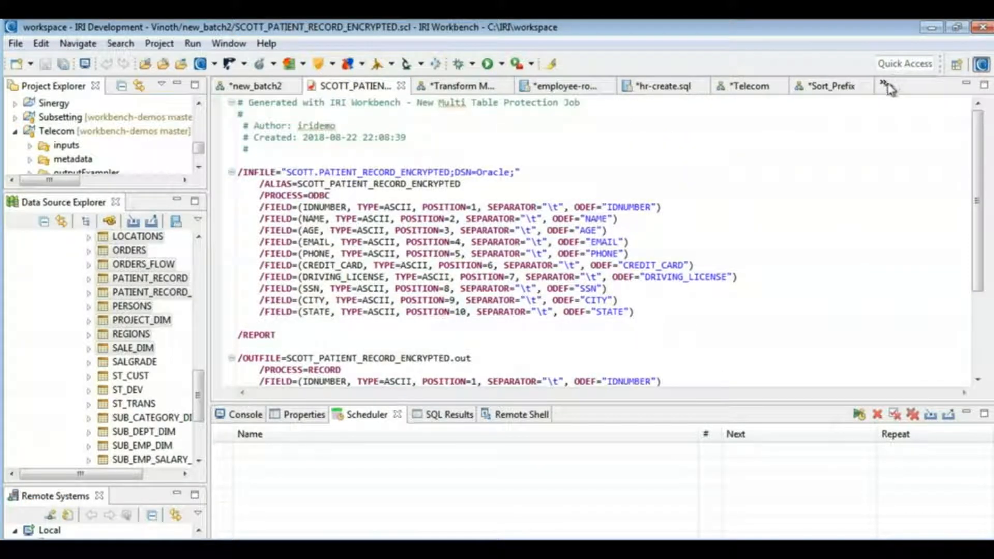
{"action": "left_click", "coordinate": [885, 86]}
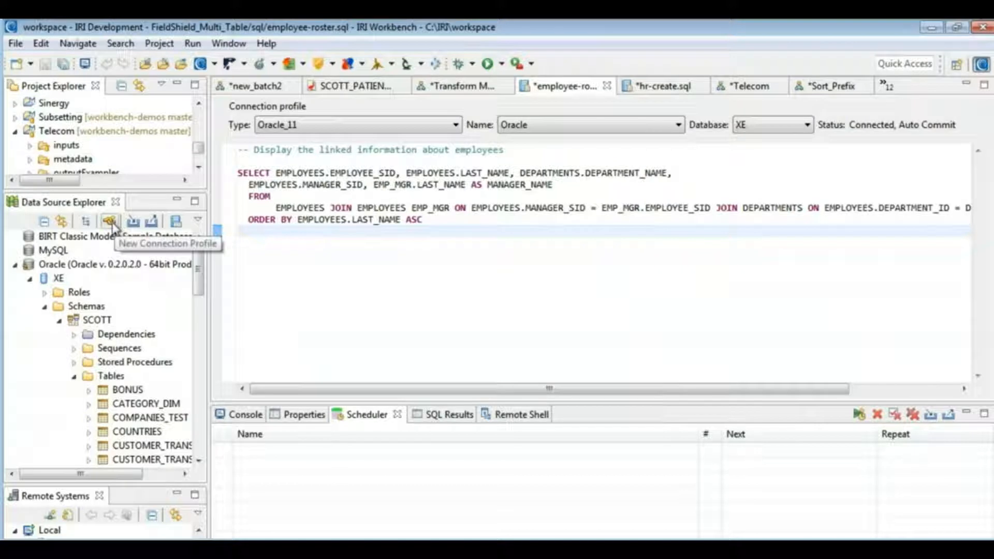
{"action": "left_click", "coordinate": [109, 222]}
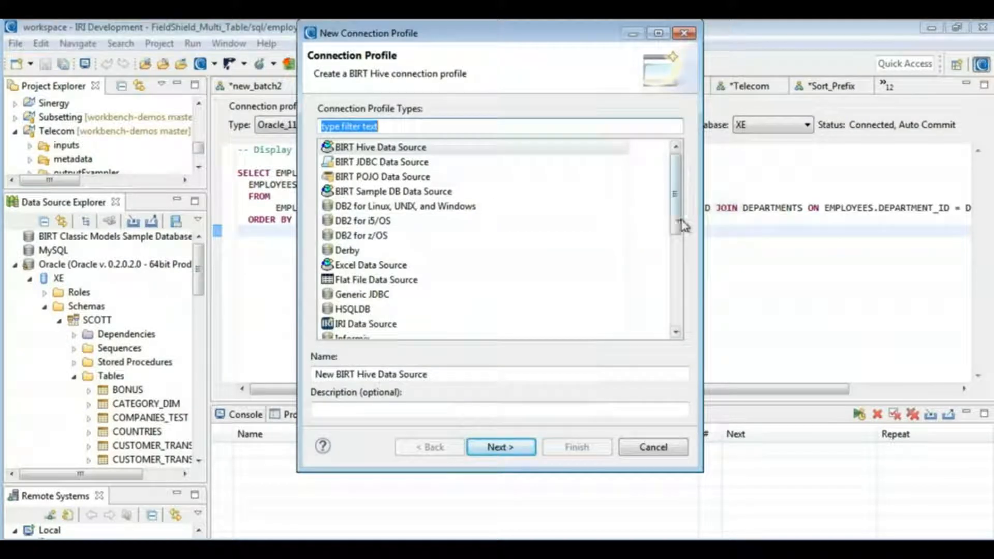
{"action": "scroll", "scroll_direction": "down", "scroll_amount": 3}
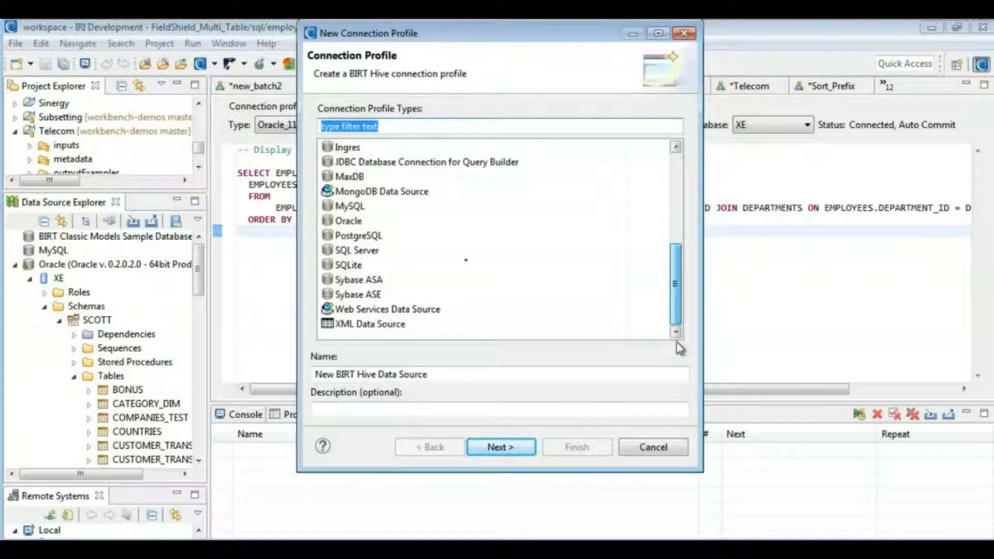
{"action": "left_click", "coordinate": [358, 250]}
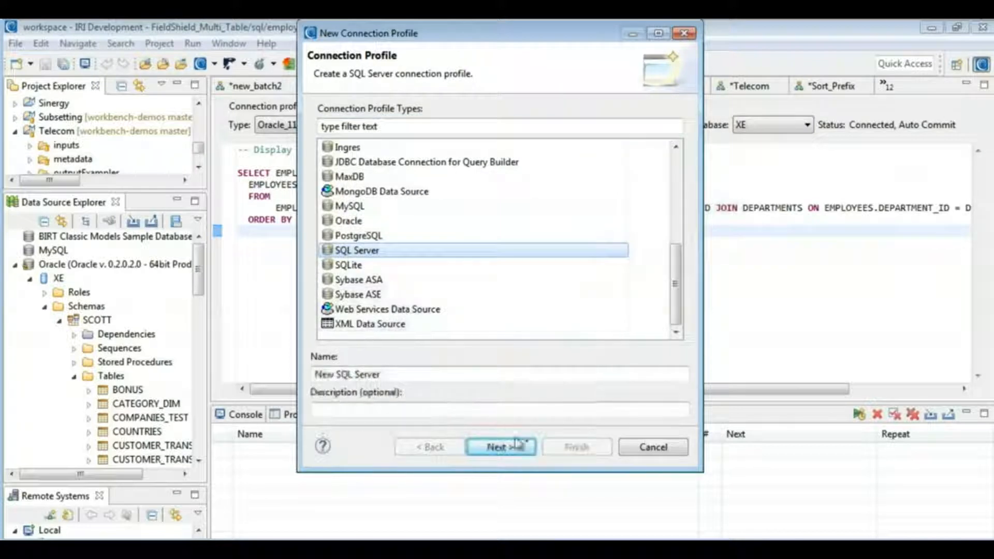
{"action": "left_click", "coordinate": [500, 447]}
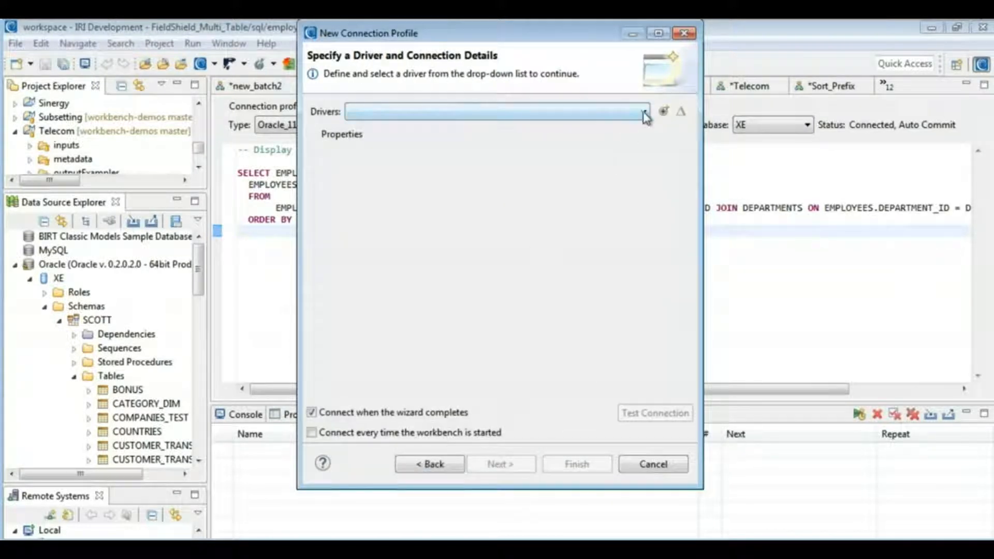
{"action": "mouse_move", "coordinate": [663, 111]}
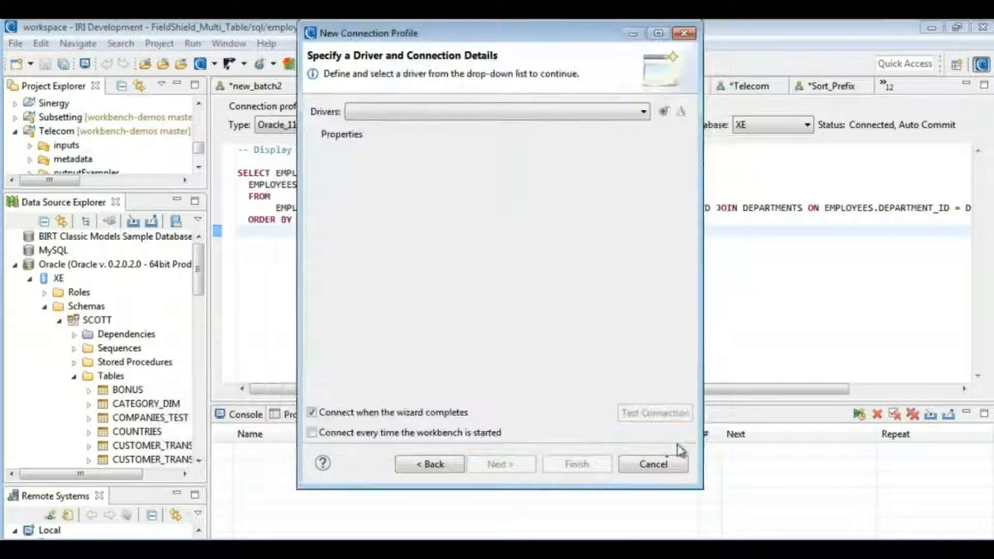
{"action": "left_click", "coordinate": [653, 464]}
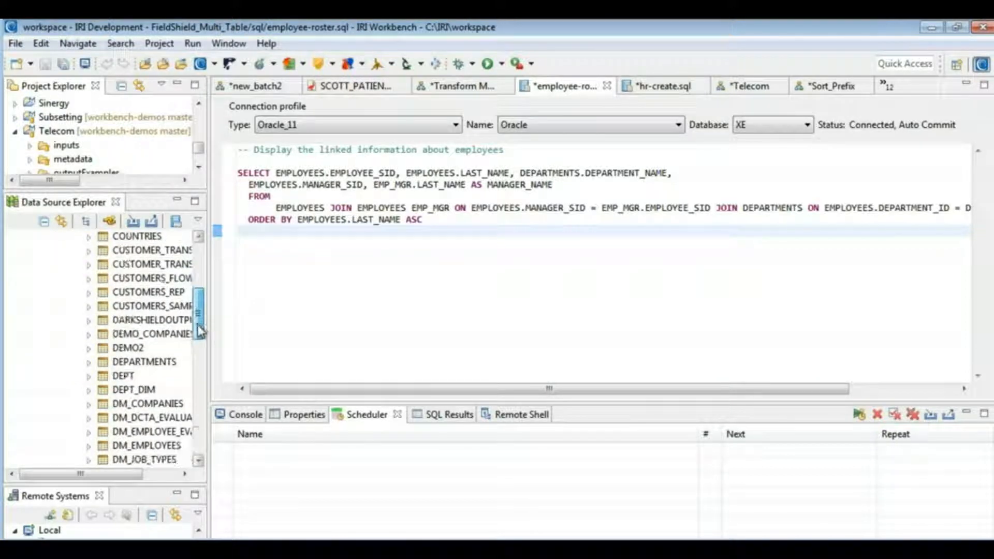
View a table's actions in Data Source Explorer, revisit the patient script, then open the stockjoin TMD diagram.
{"action": "scroll", "scroll_direction": "down", "scroll_amount": 3}
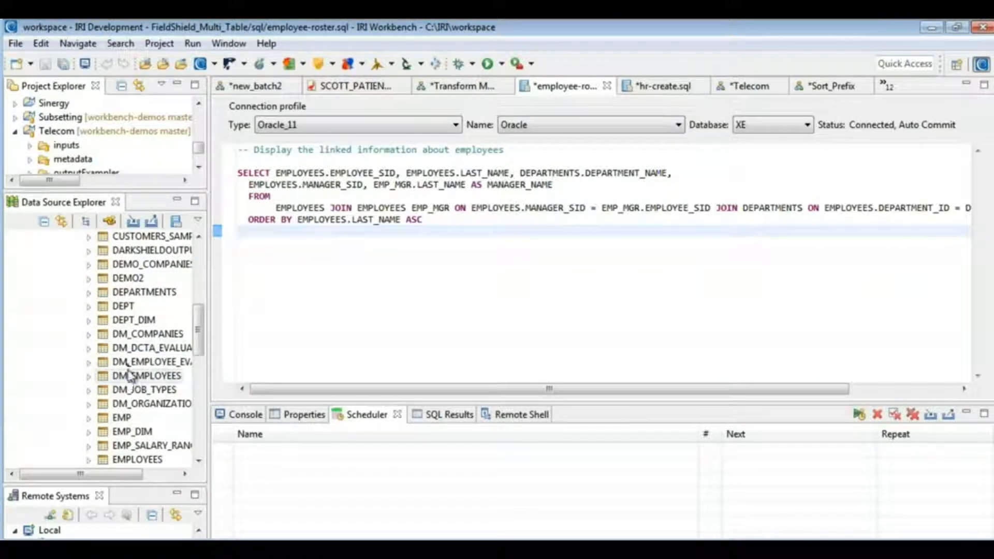
{"action": "right_click", "coordinate": [149, 361]}
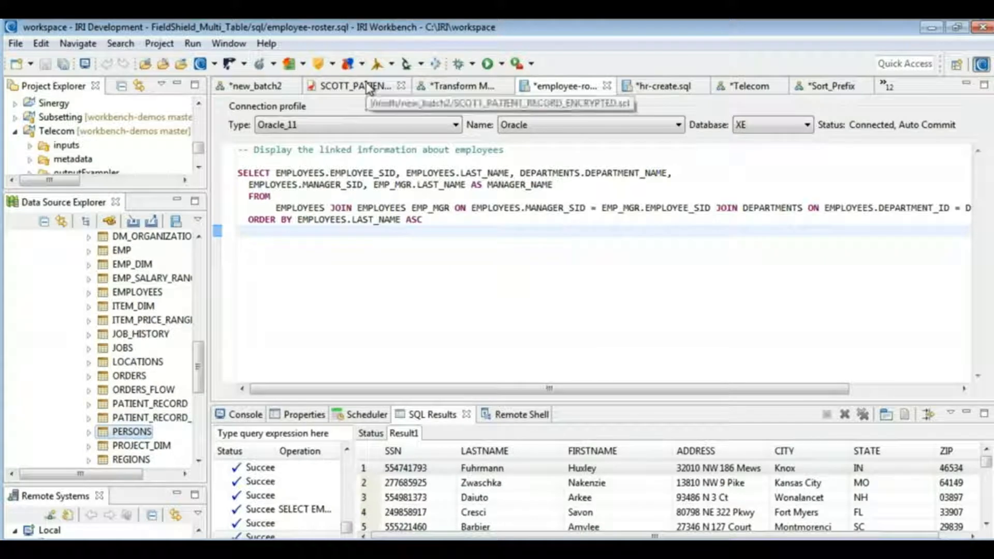
{"action": "left_click", "coordinate": [355, 86]}
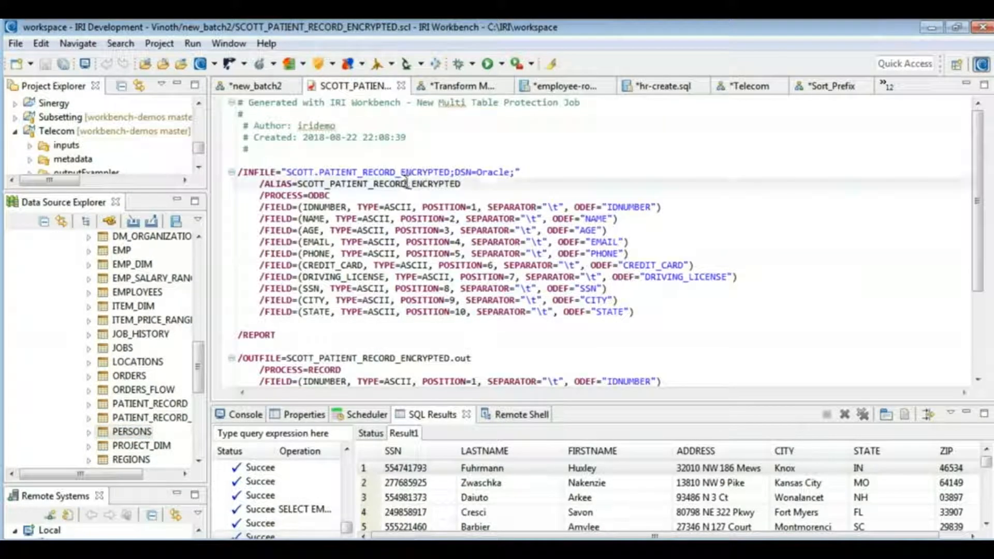
{"action": "left_click", "coordinate": [406, 184]}
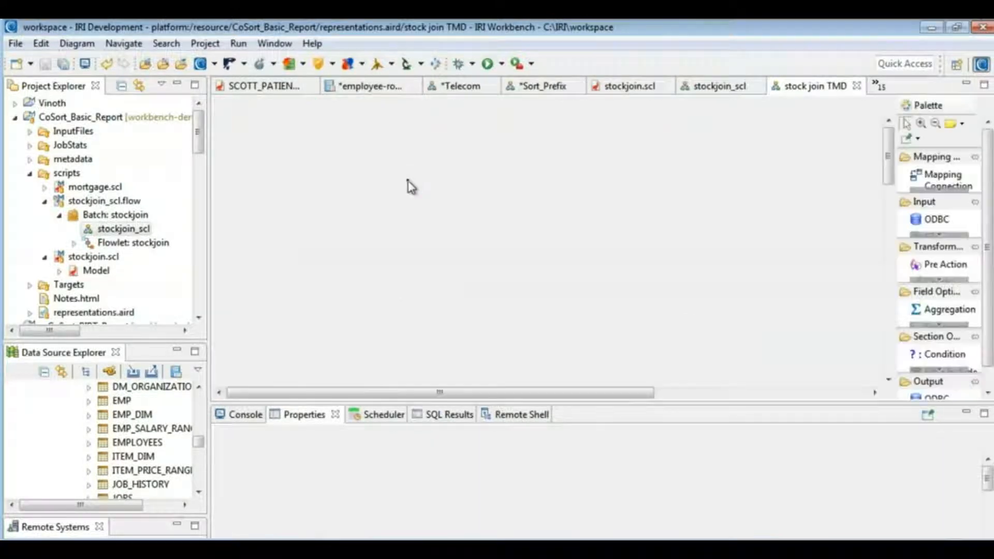
Select the stockjoin mapping diagram and scroll through its blocks.
{"action": "left_click", "coordinate": [815, 86]}
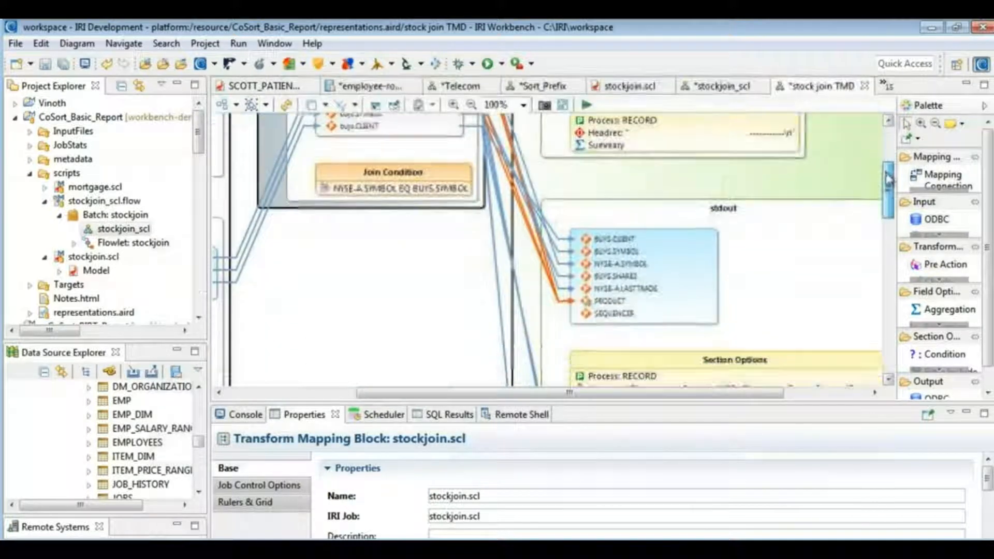
{"action": "scroll", "scroll_direction": "down", "scroll_amount": 3}
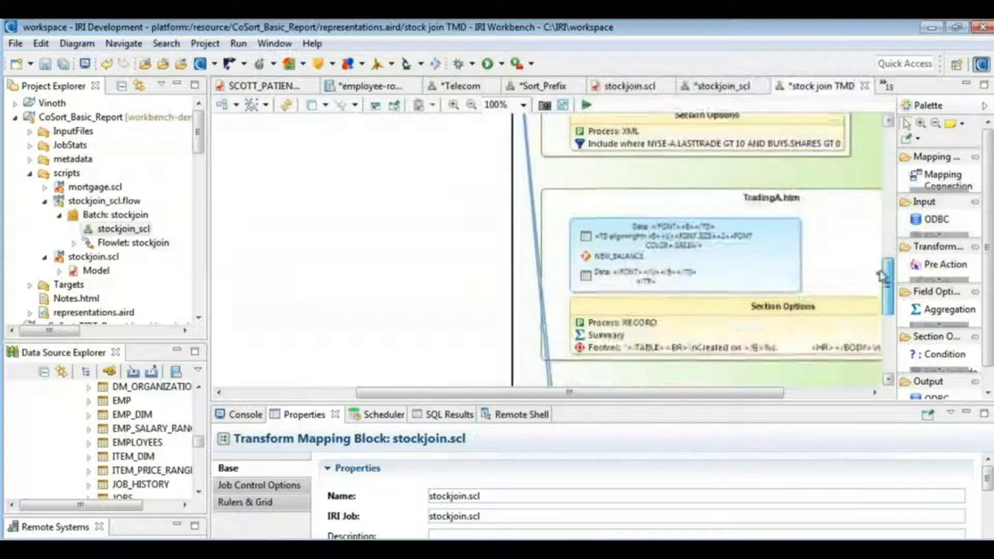
{"action": "scroll", "scroll_direction": "down", "scroll_amount": 3}
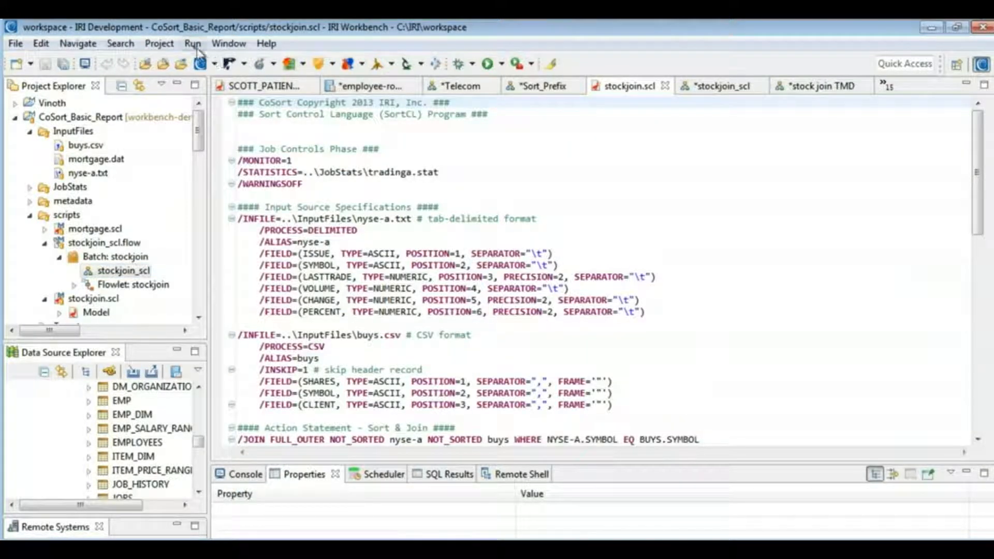
Browse the Run and Window menus and show the Outline view for stockjoin.scl.
{"action": "left_click", "coordinate": [193, 43]}
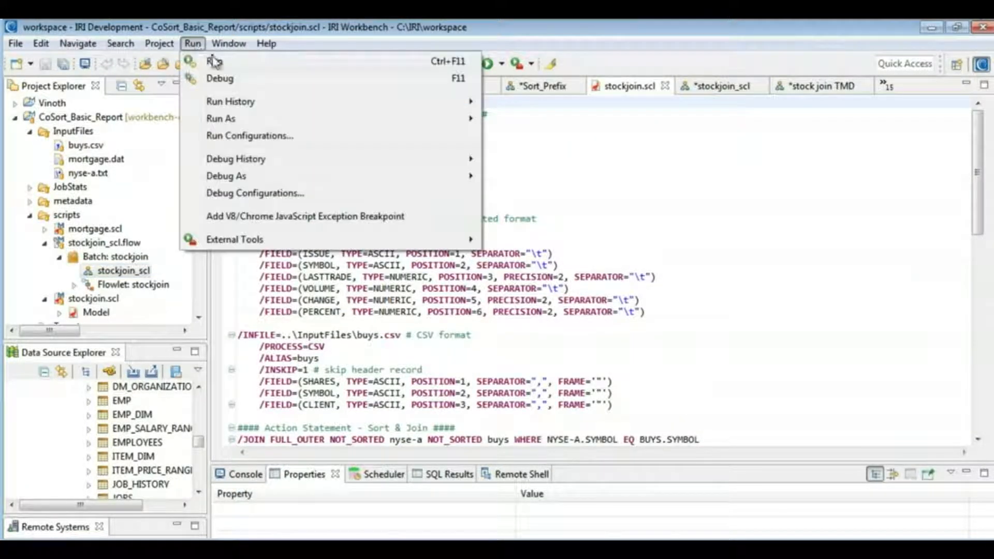
{"action": "left_click", "coordinate": [228, 43]}
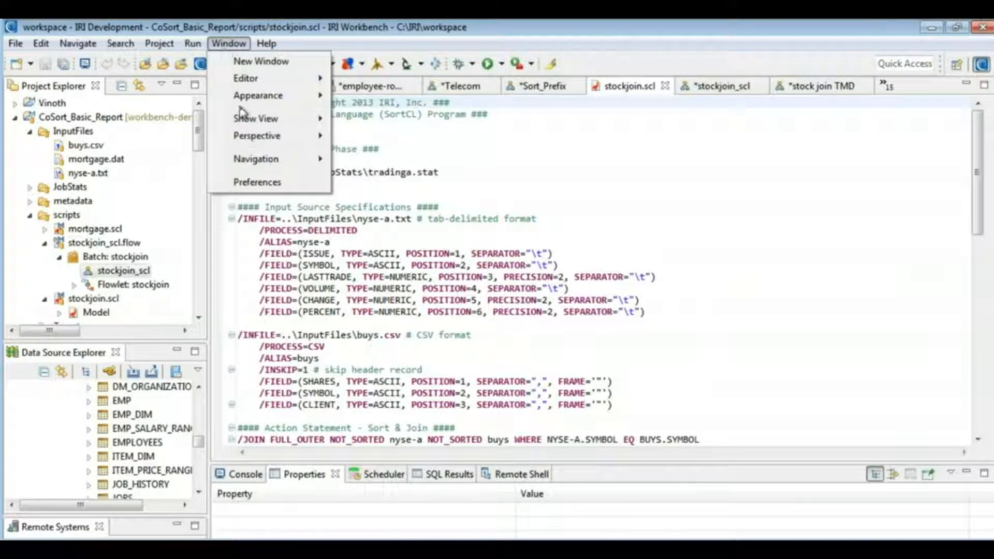
{"action": "left_click", "coordinate": [256, 118]}
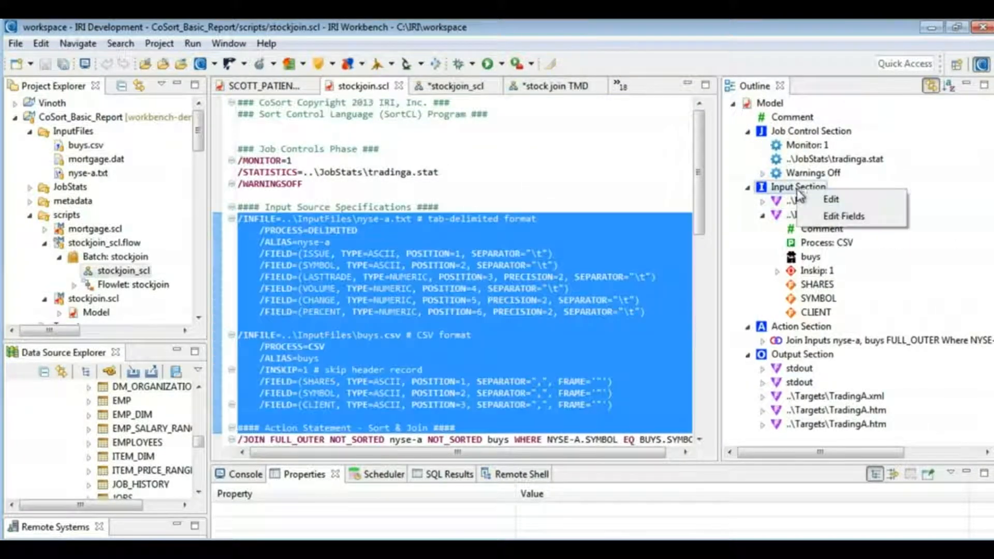
{"action": "left_click", "coordinate": [830, 199]}
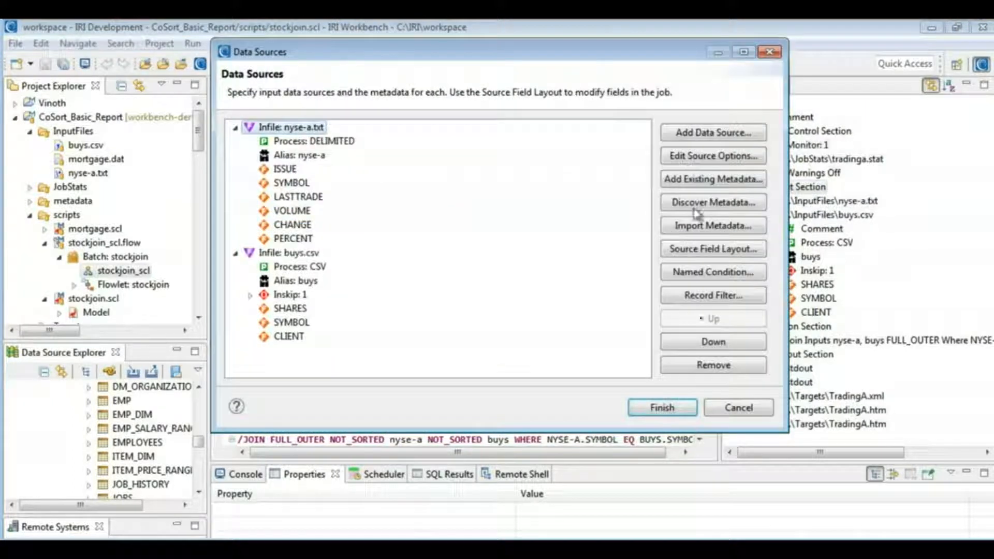
{"action": "left_click", "coordinate": [661, 407]}
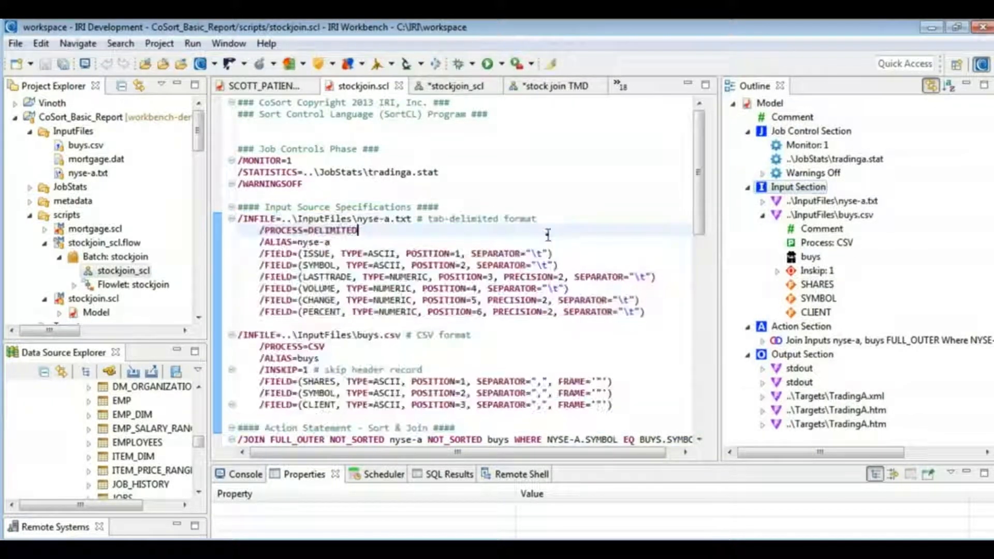
{"action": "scroll", "scroll_direction": "down", "scroll_amount": 3}
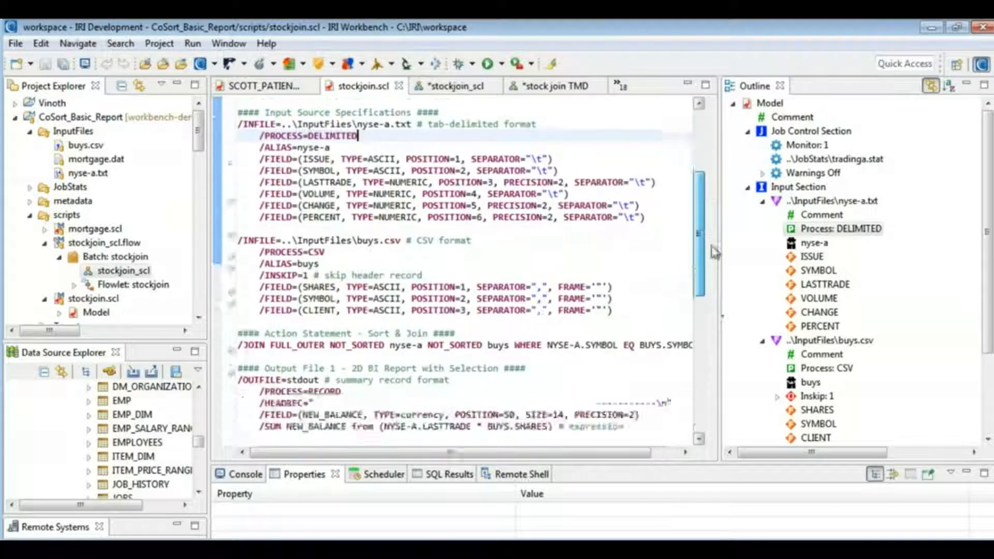
{"action": "scroll", "scroll_direction": "down", "scroll_amount": 3}
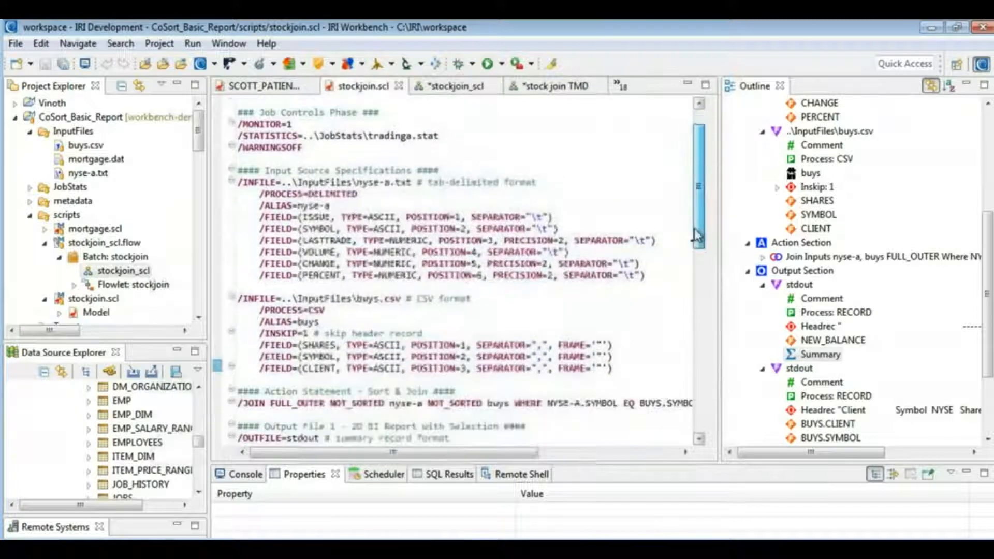
{"action": "scroll", "scroll_direction": "down", "scroll_amount": 3}
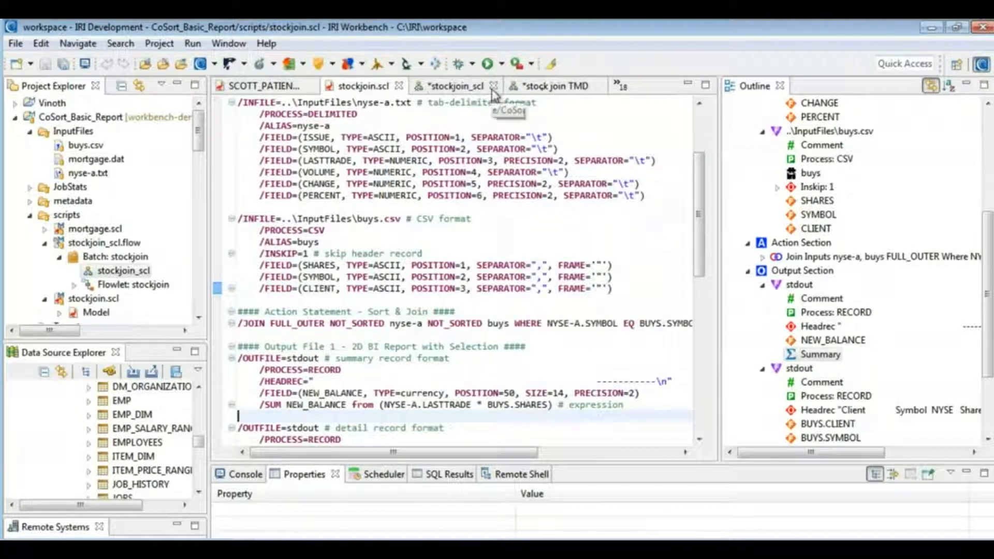
Return to the stockjoin.scl script and bring up its IRI context menu for Target Field Layout.
{"action": "left_click", "coordinate": [546, 86]}
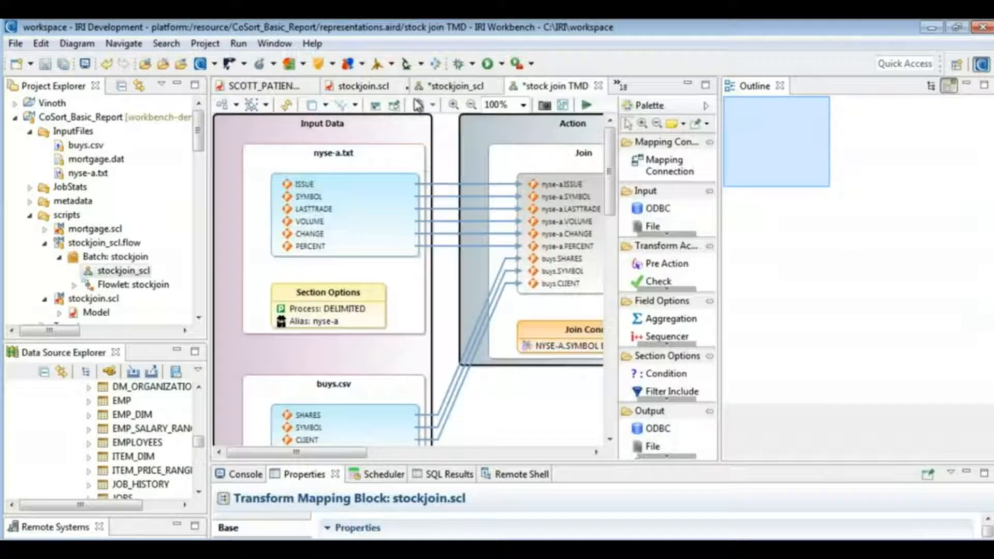
{"action": "left_click", "coordinate": [361, 86]}
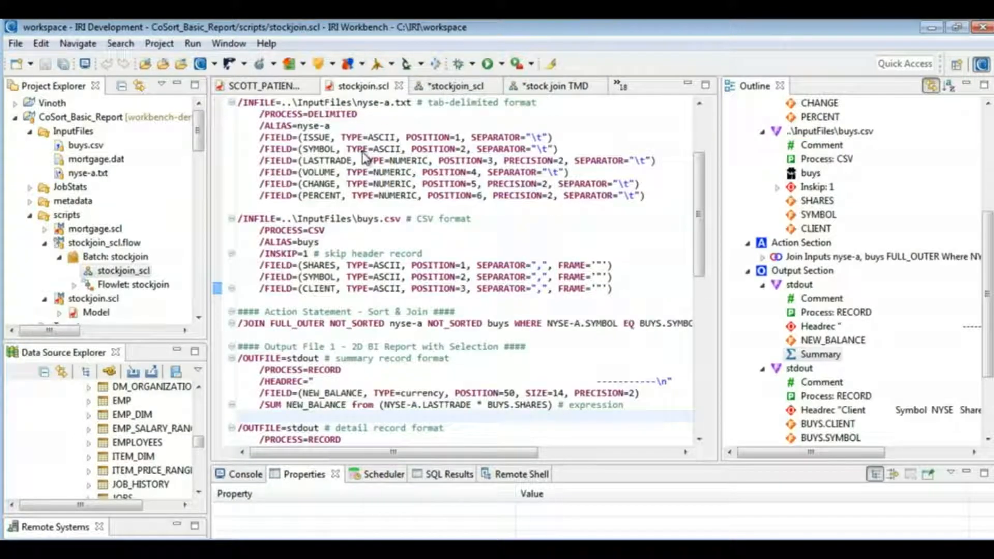
{"action": "right_click", "coordinate": [361, 159]}
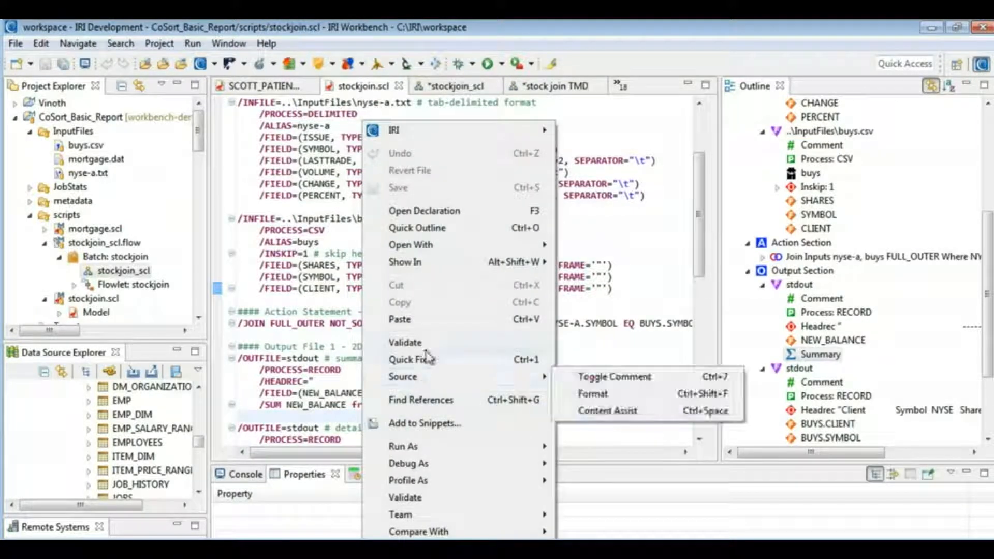
{"action": "mouse_move", "coordinate": [444, 132]}
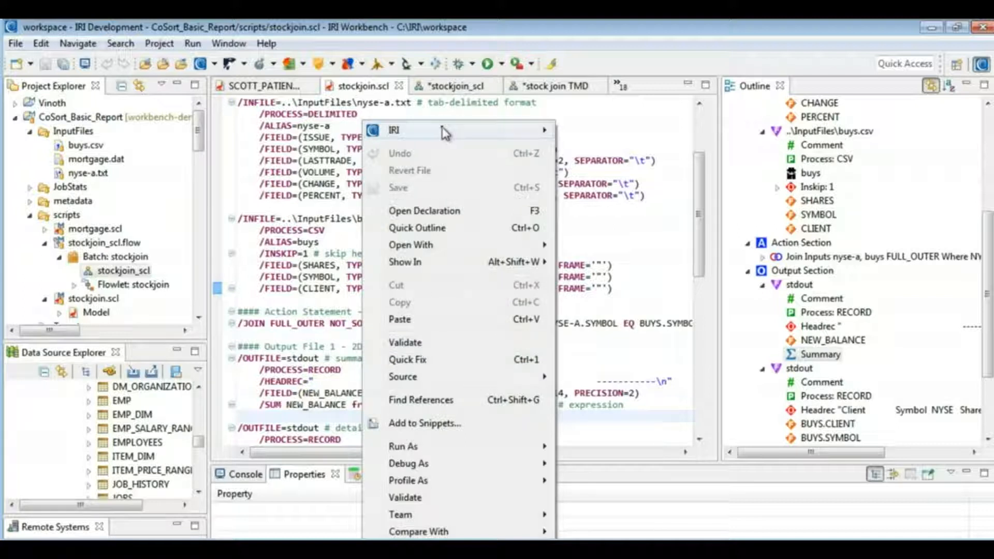
{"action": "mouse_move", "coordinate": [445, 131]}
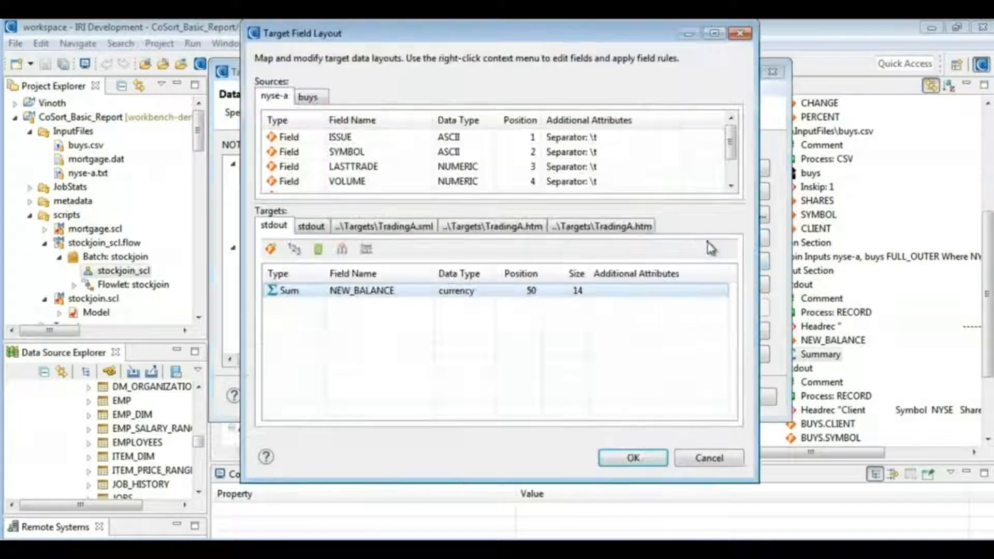
View TradingA.xml and TradingA.htm target fields, start a new field rule on a stdout field, then cancel.
{"action": "left_click", "coordinate": [383, 224]}
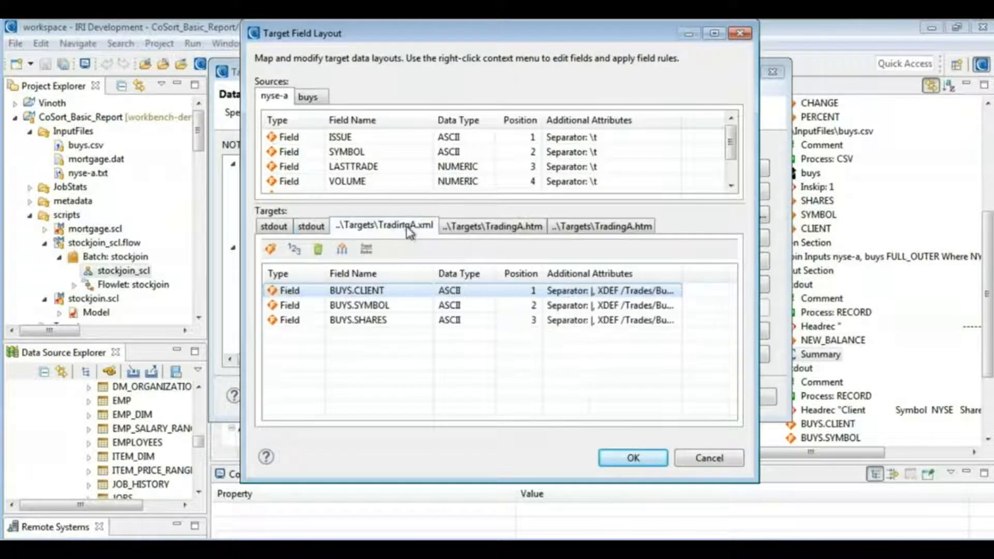
{"action": "left_click", "coordinate": [273, 96]}
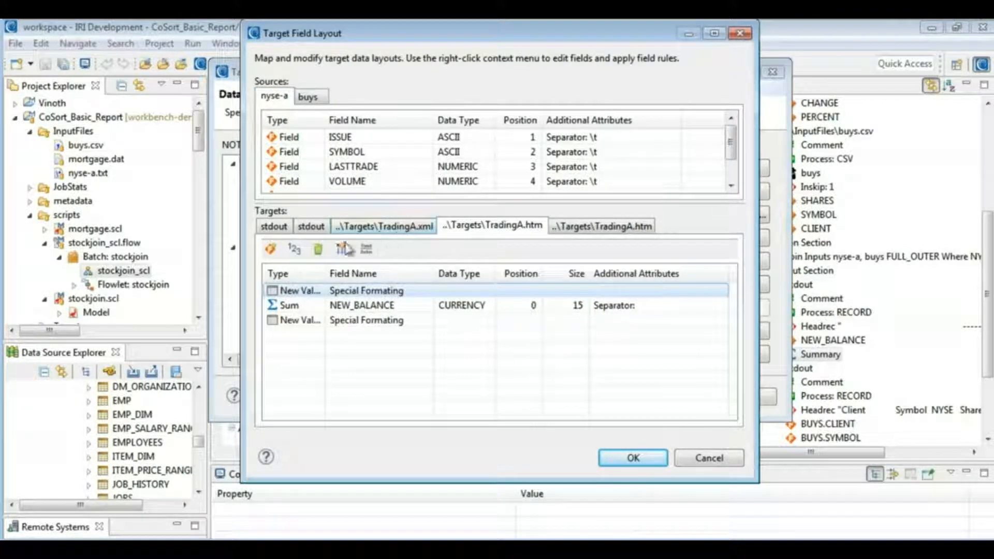
{"action": "right_click", "coordinate": [311, 320]}
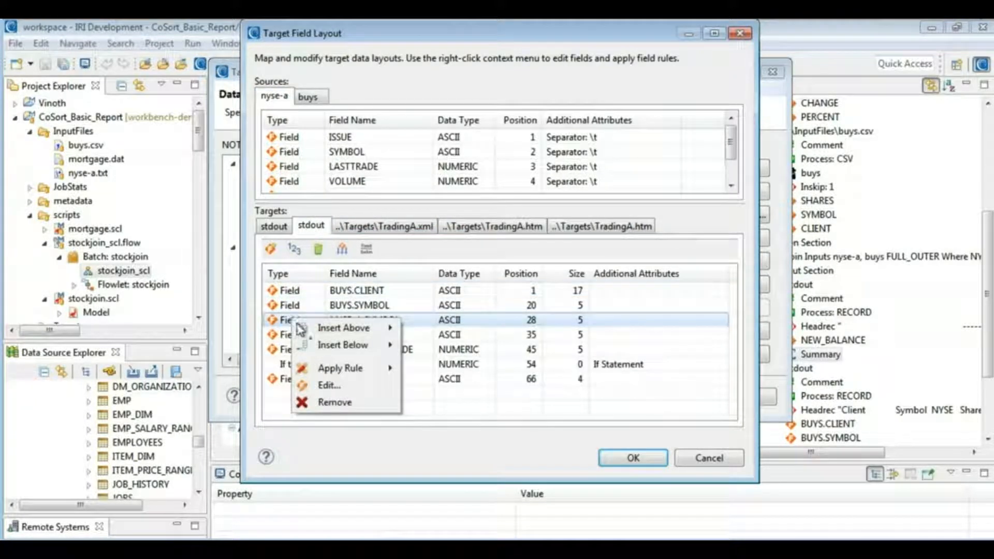
{"action": "left_click", "coordinate": [330, 385]}
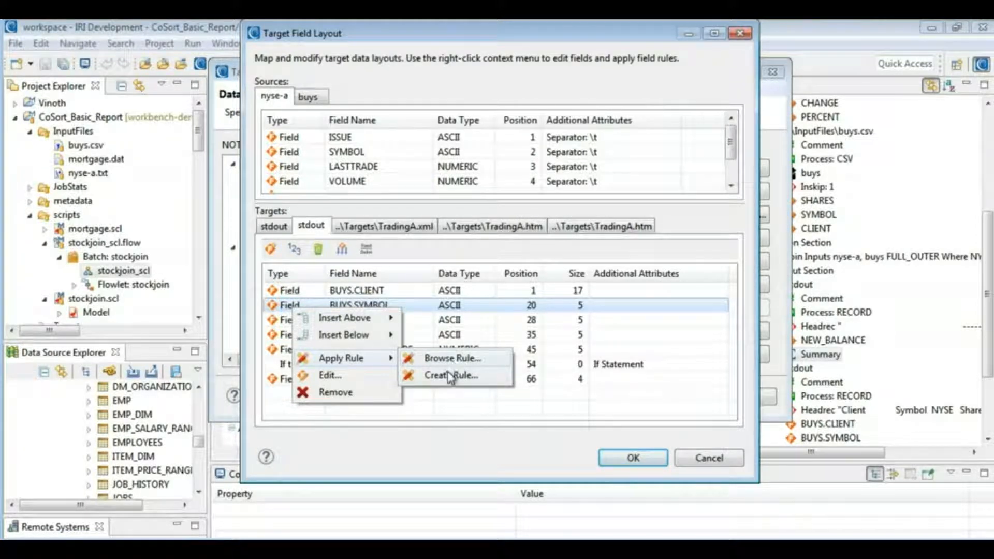
{"action": "left_click", "coordinate": [450, 375]}
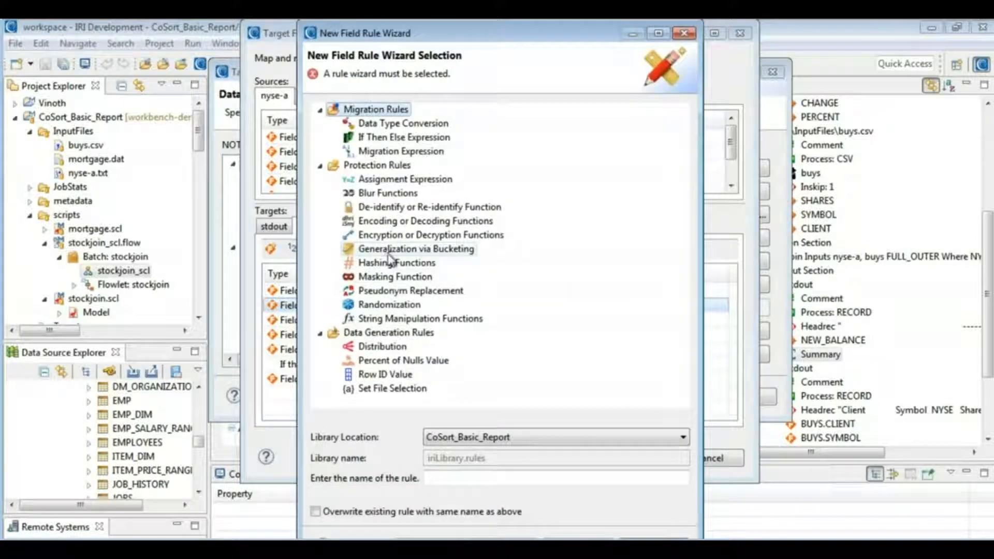
{"action": "left_click", "coordinate": [429, 235]}
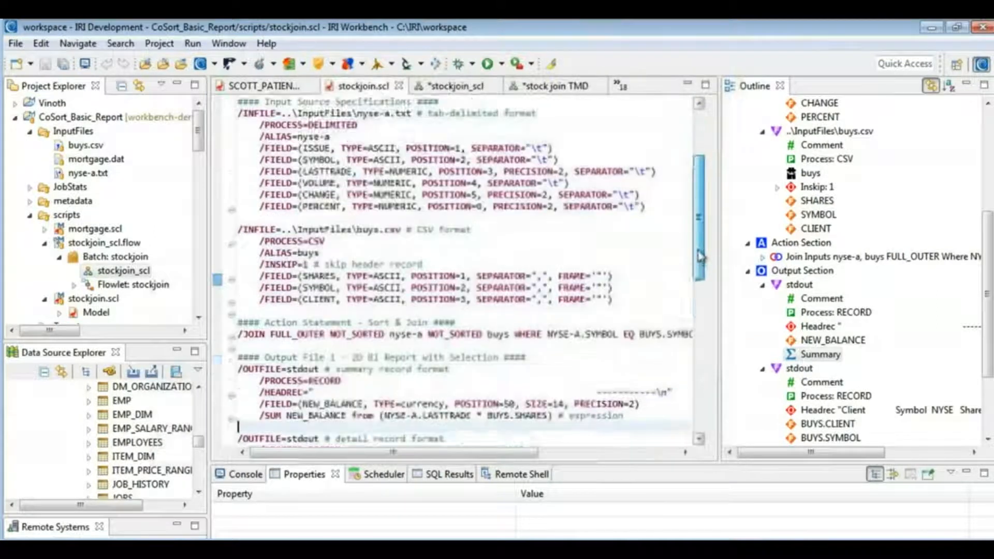
Scroll the script and collapse project folders to show the Telecom project with the Scheduler view.
{"action": "scroll", "scroll_direction": "down", "scroll_amount": 3}
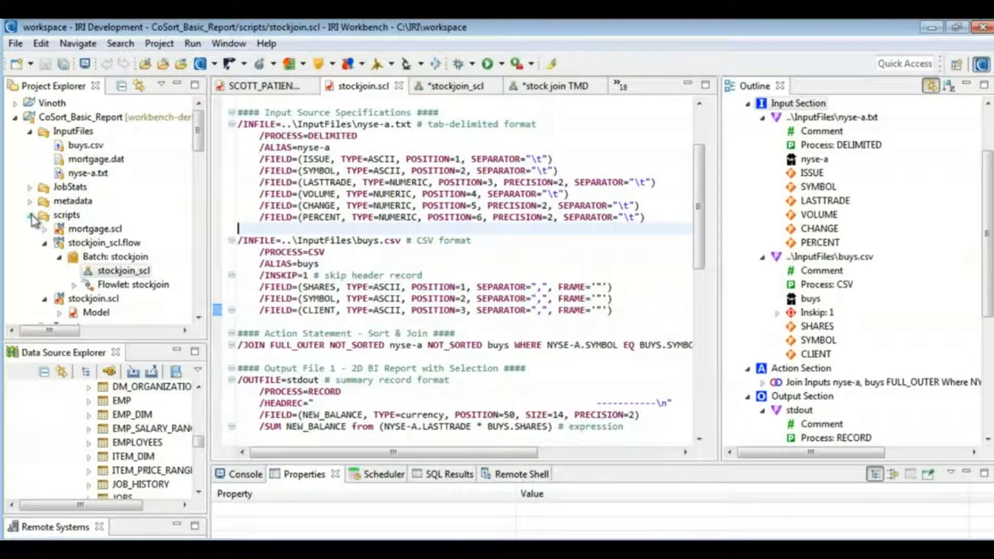
{"action": "left_click", "coordinate": [14, 117]}
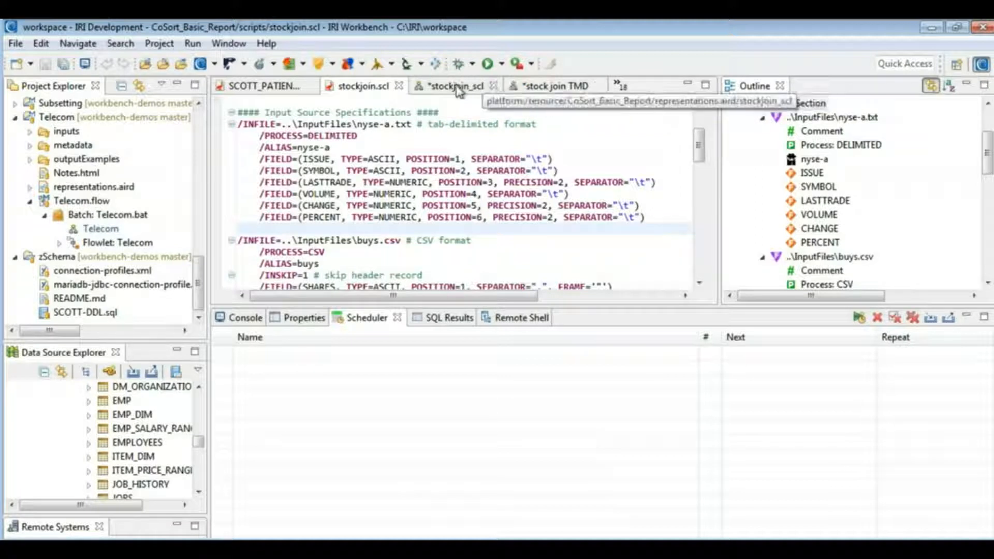
Switch to the *stockjoin_scl flow diagram with its Start, TradingA and stdout blocks.
{"action": "left_click", "coordinate": [453, 86]}
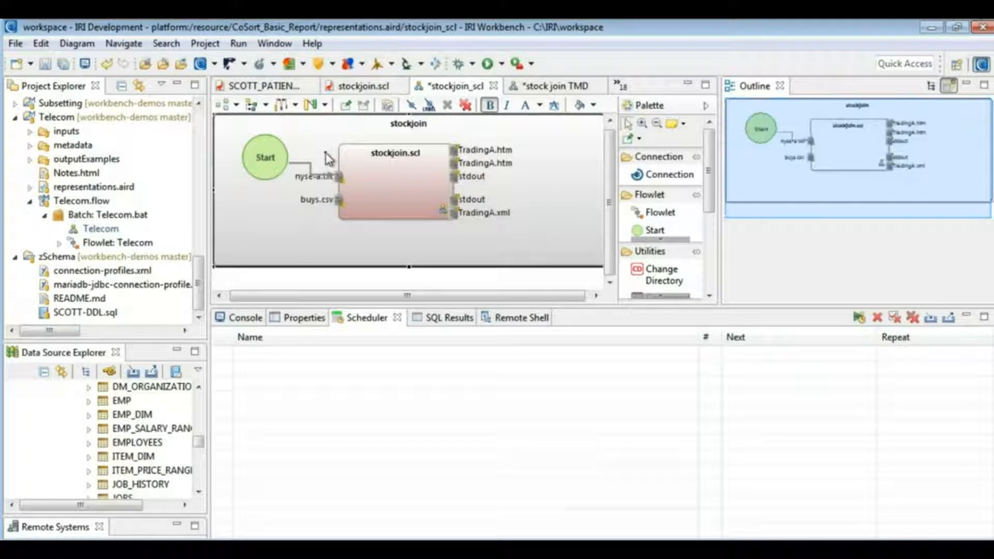
{"action": "mouse_move", "coordinate": [326, 238]}
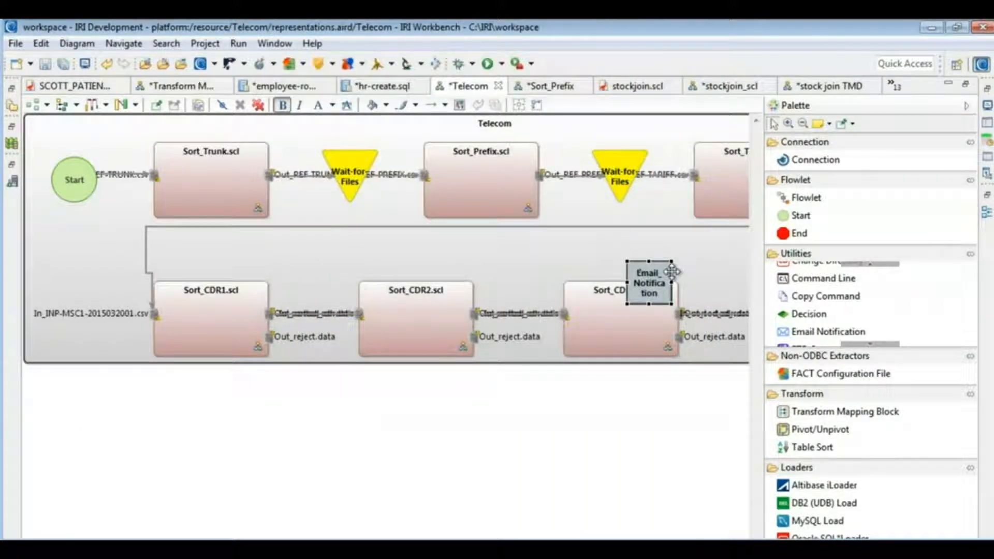
{"action": "mouse_move", "coordinate": [647, 282]}
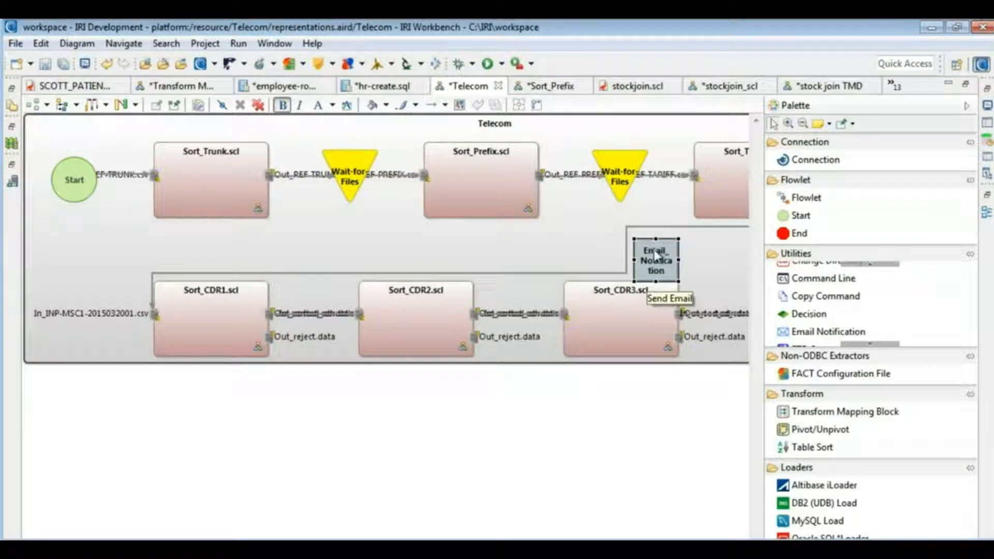
Bring up the options for the Email Notification step placed above Sort_CDR3.scl.
{"action": "right_click", "coordinate": [657, 260]}
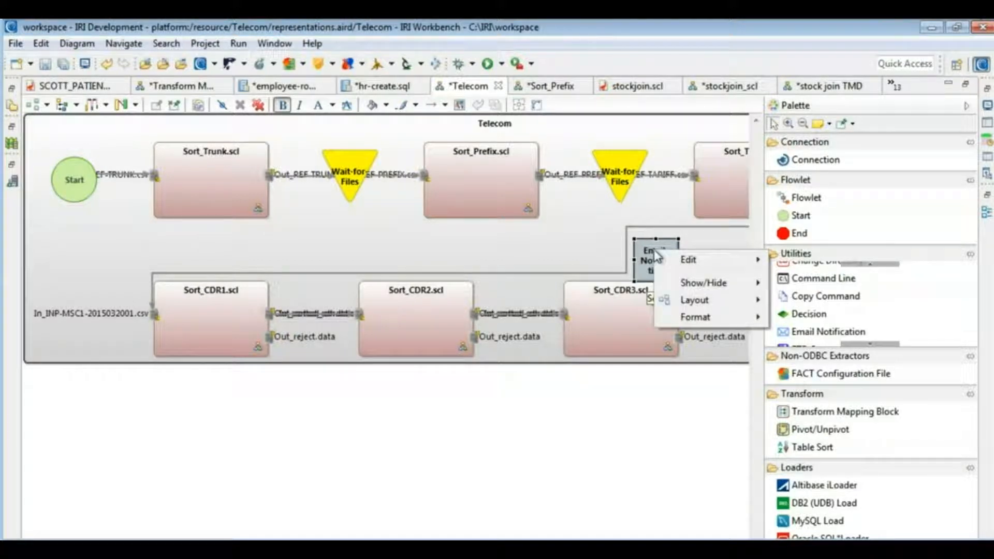
{"action": "mouse_move", "coordinate": [689, 259]}
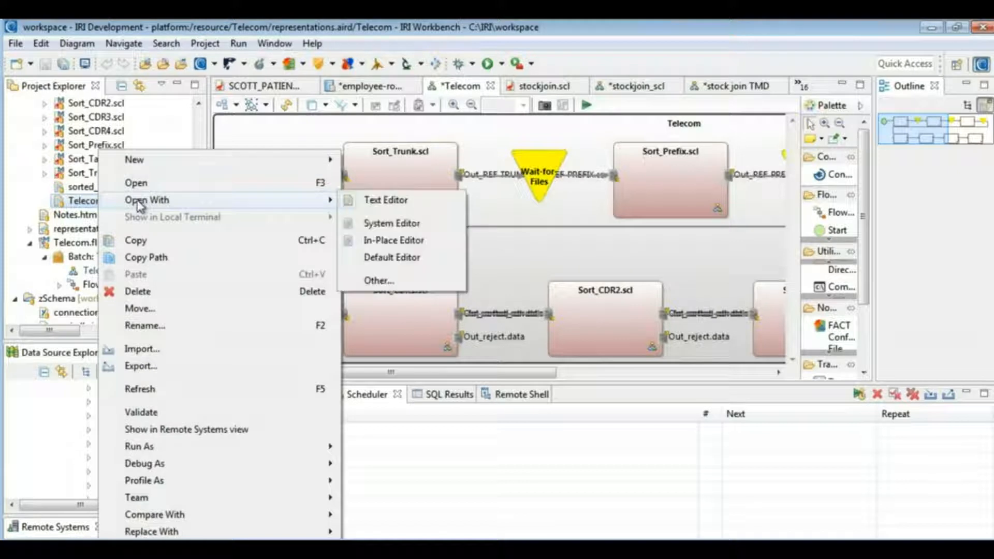
{"action": "mouse_move", "coordinate": [385, 200]}
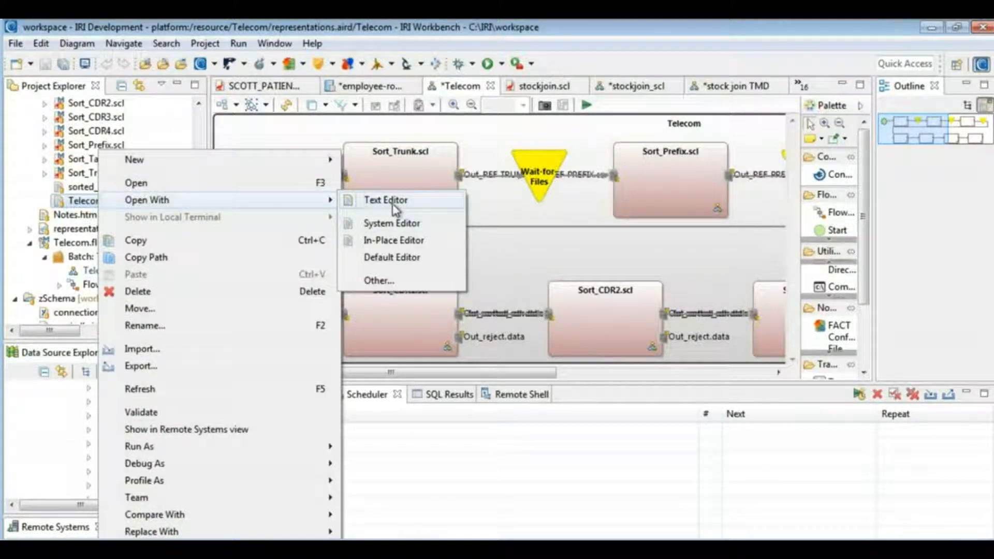
View Telecom.bat as plain text, then return to the stockjoin.scl script.
{"action": "left_click", "coordinate": [385, 200]}
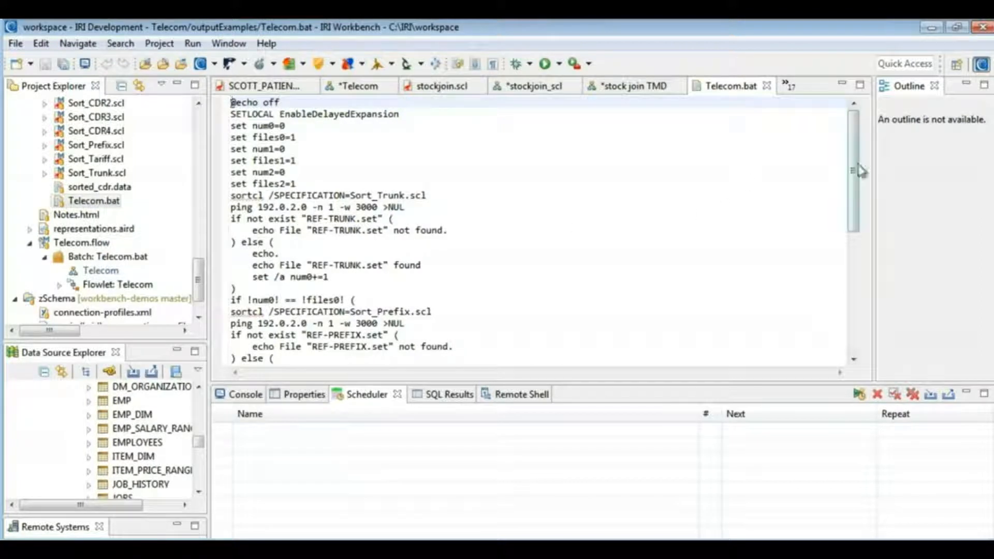
{"action": "scroll", "scroll_direction": "down", "scroll_amount": 3}
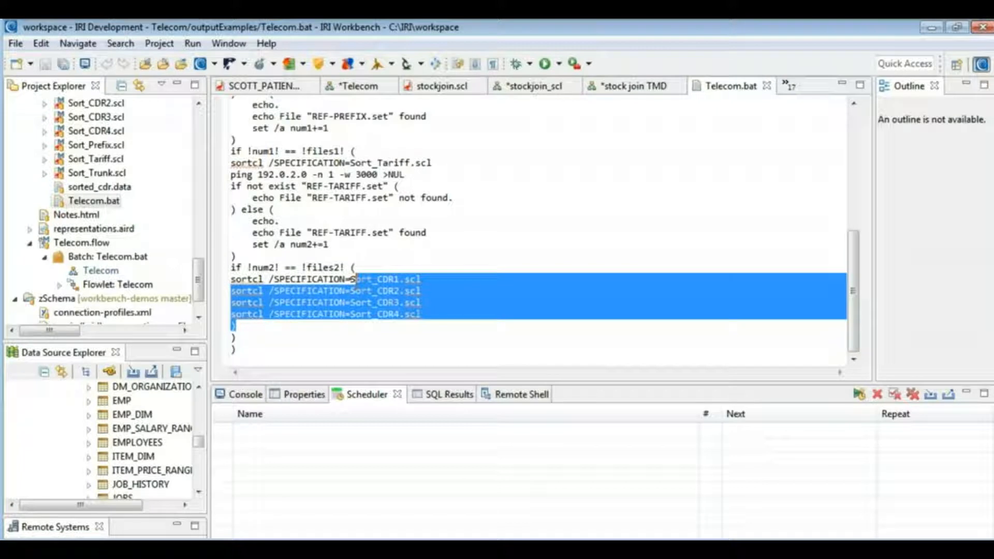
{"action": "left_click", "coordinate": [349, 246]}
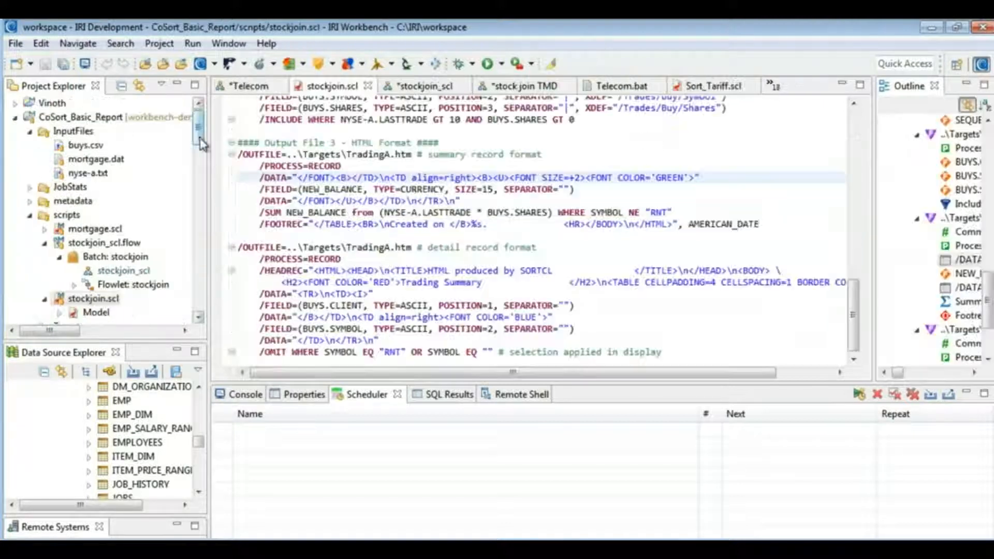
Run the stockjoin SortCL job so its client trade report prints to the console.
{"action": "left_click", "coordinate": [433, 177]}
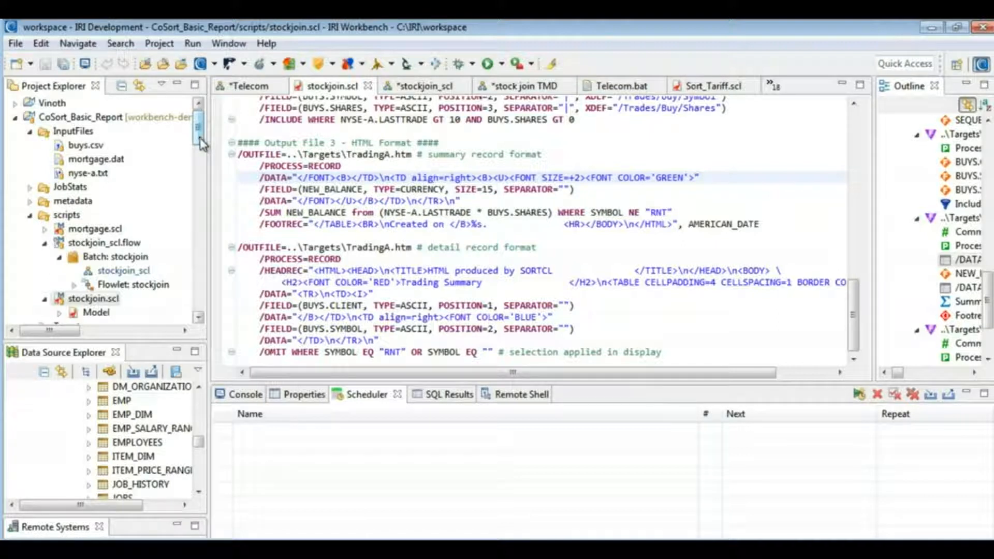
{"action": "left_click", "coordinate": [433, 177]}
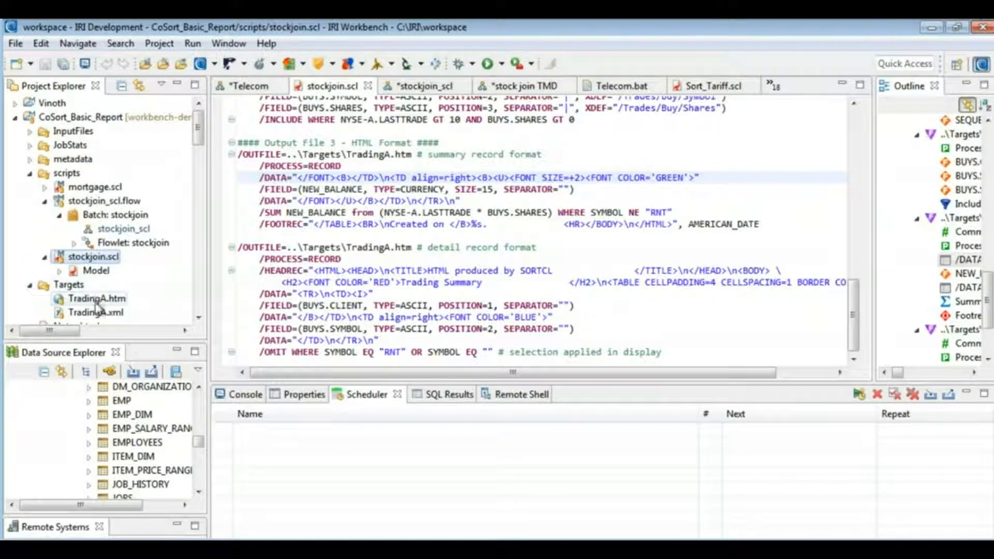
{"action": "left_click", "coordinate": [96, 312]}
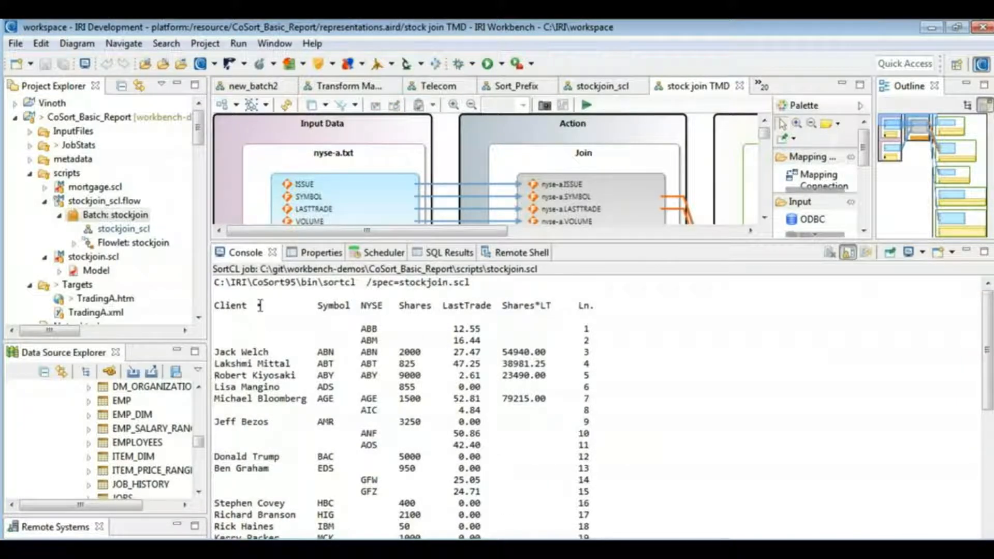
Select the first rows of the join report and open TradingA.htm's Trading Summary.
{"action": "left_click_drag", "start_coordinate": [260, 304], "coordinate": [532, 433]}
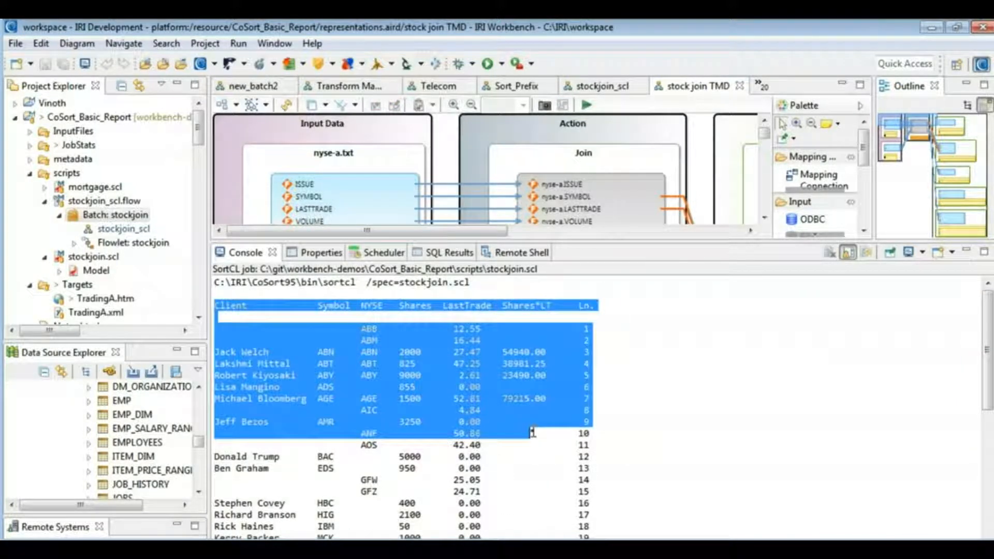
{"action": "scroll", "scroll_direction": "down", "scroll_amount": 3}
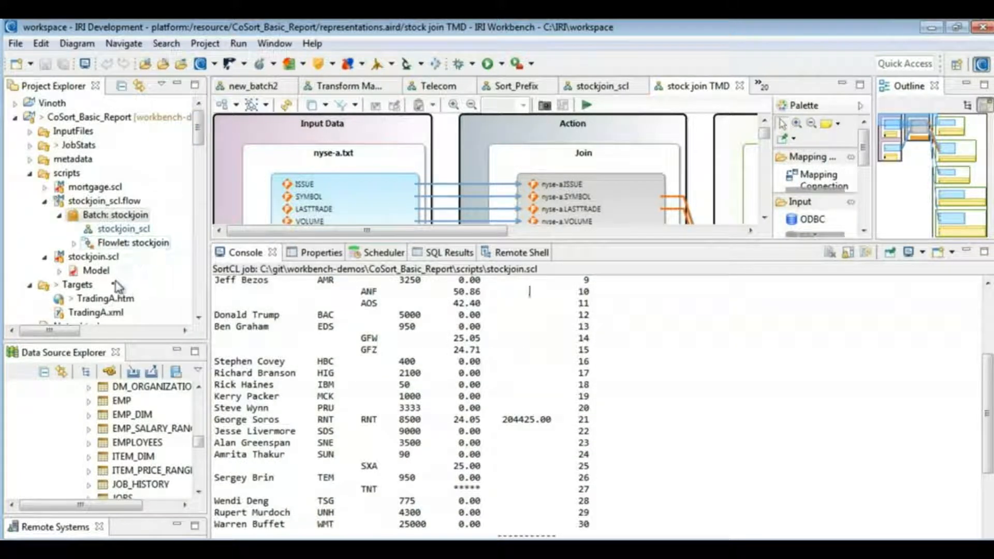
{"action": "double_click", "coordinate": [106, 298]}
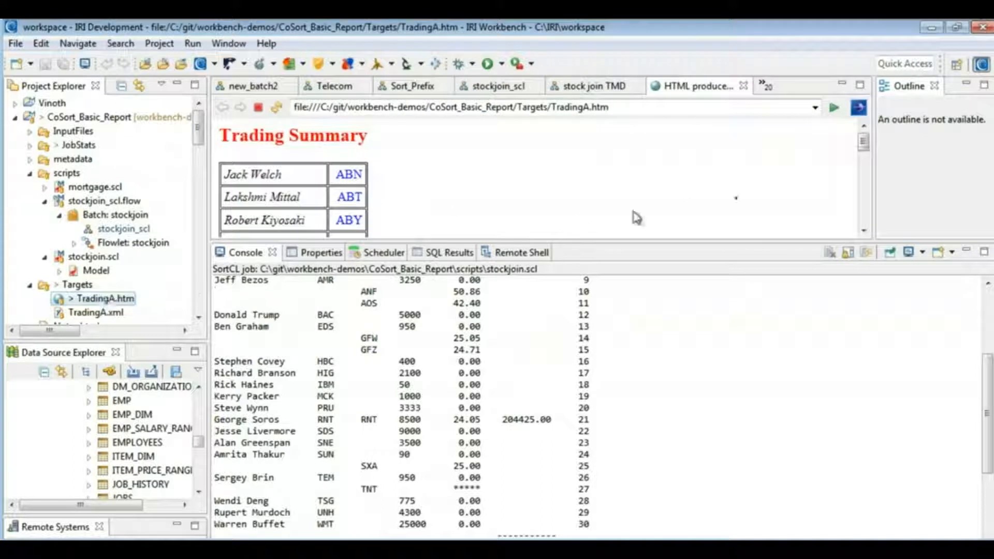
Review the TradingA.htm totals and collapse the CoSort_Basic_Report project tree.
{"action": "scroll", "scroll_direction": "down", "scroll_amount": 3}
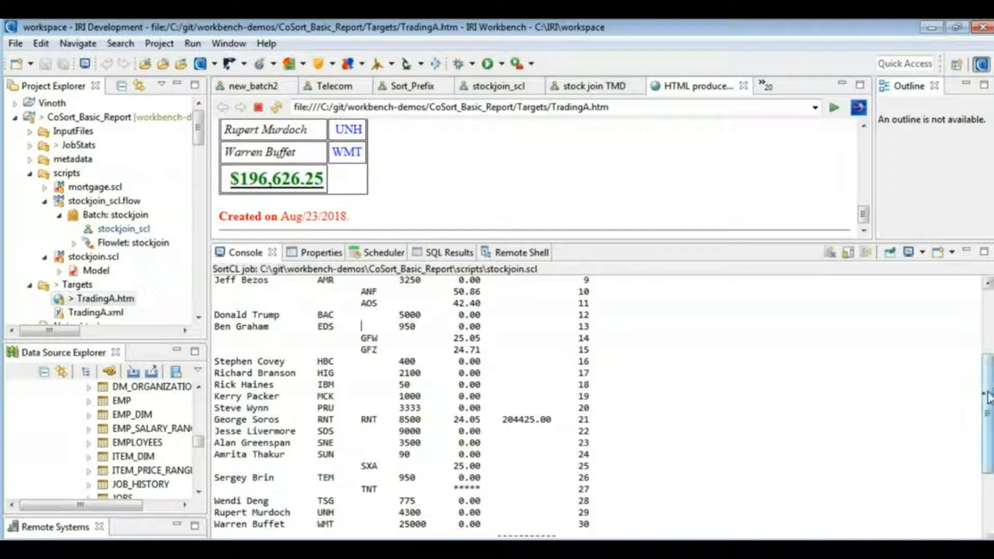
{"action": "scroll", "scroll_direction": "down", "scroll_amount": 3}
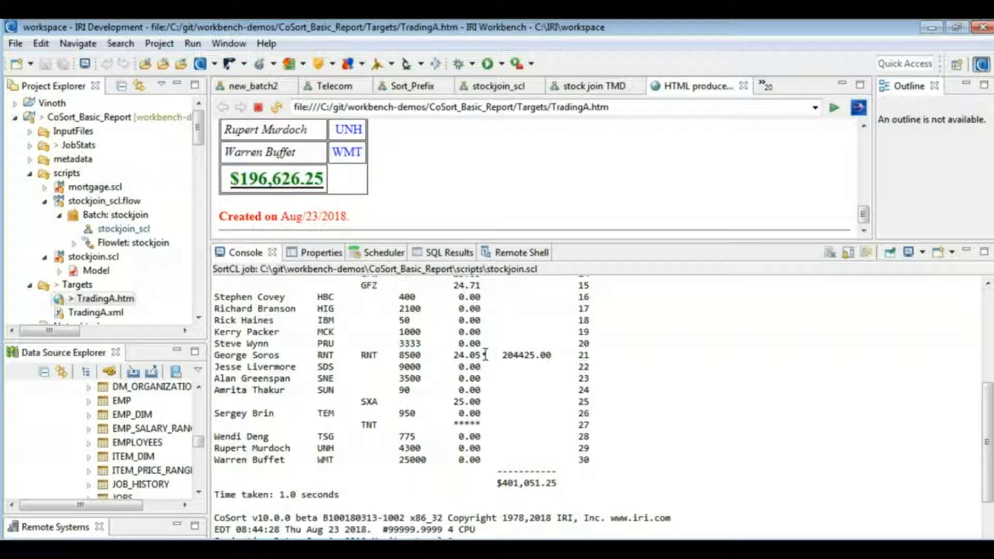
{"action": "double_click", "coordinate": [524, 355]}
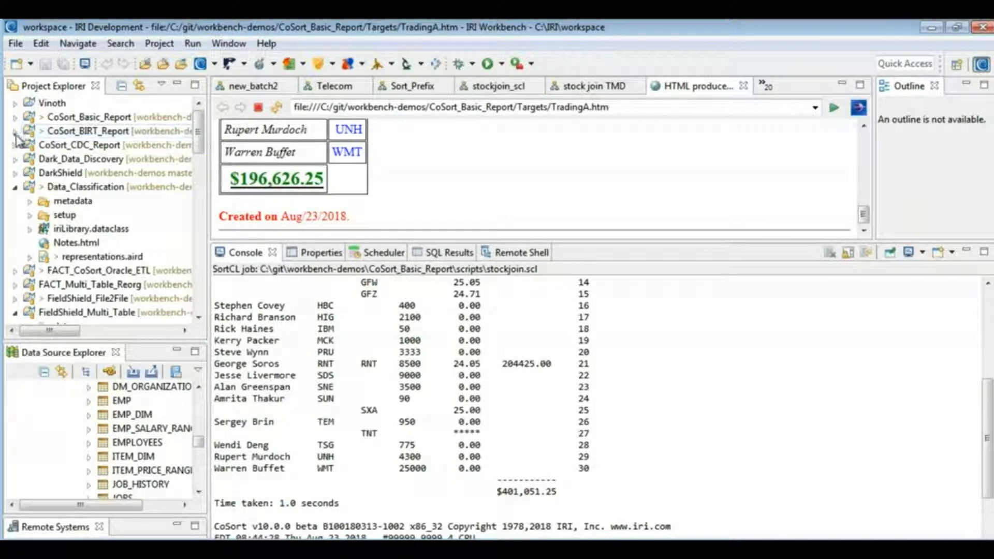
Open Moving_Average_graph.rptdesign from CoSort_BIRT_Report and view its line chart and legend.
{"action": "left_click", "coordinate": [16, 130]}
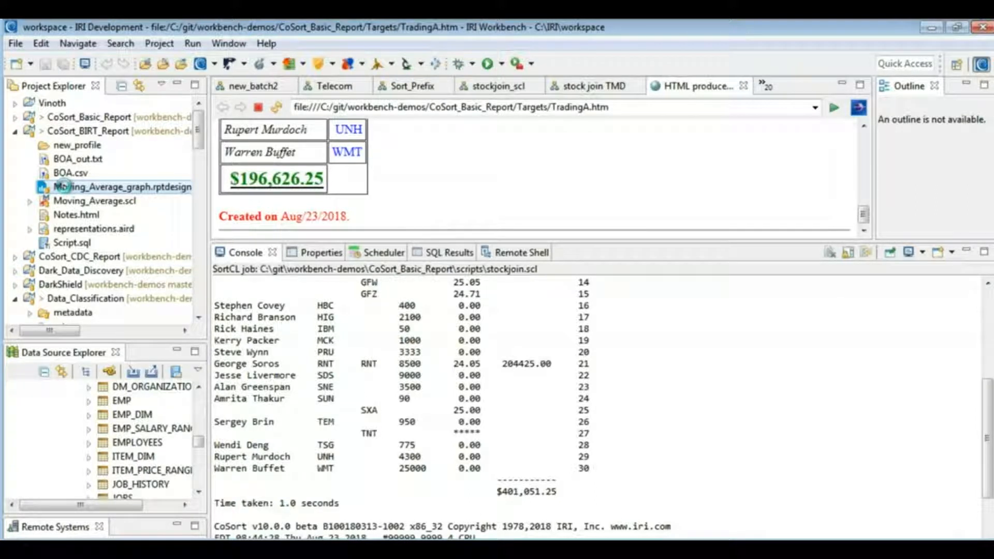
{"action": "left_click", "coordinate": [120, 187]}
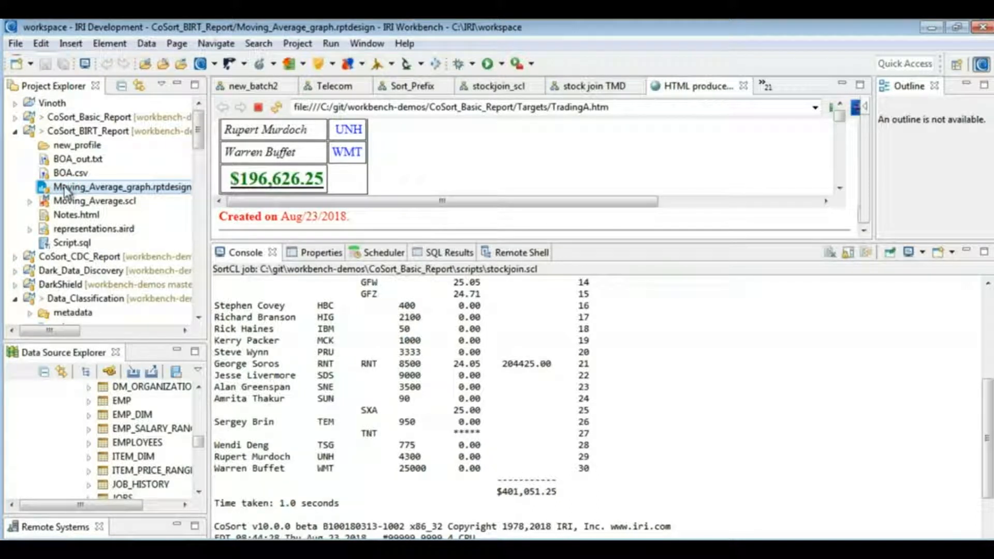
{"action": "double_click", "coordinate": [114, 187]}
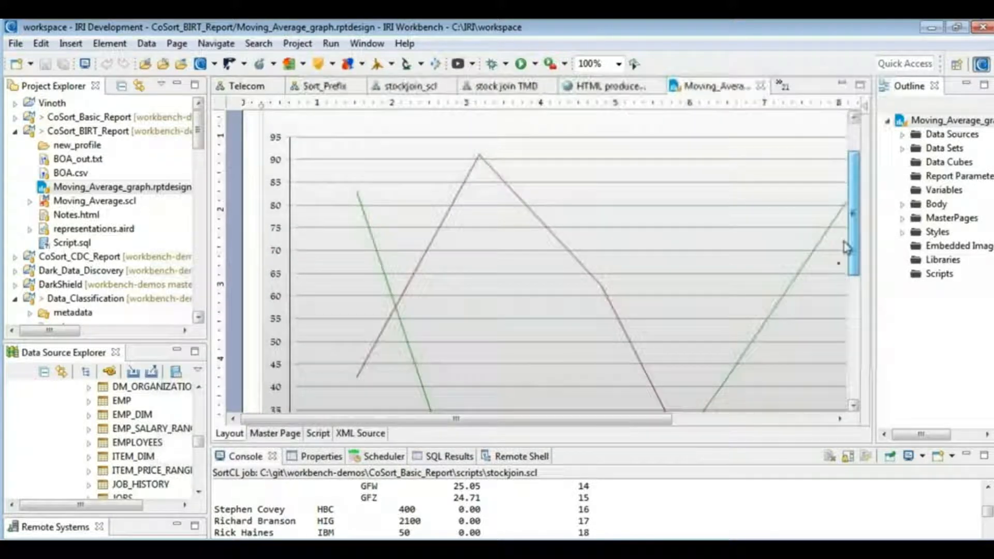
{"action": "scroll", "scroll_direction": "down", "scroll_amount": 3}
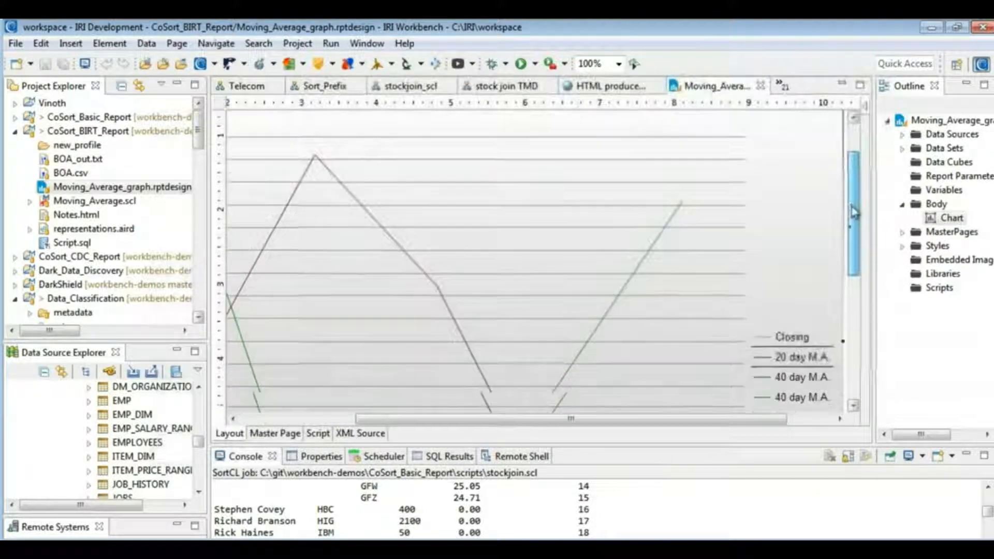
{"action": "scroll", "scroll_direction": "down", "scroll_amount": 3}
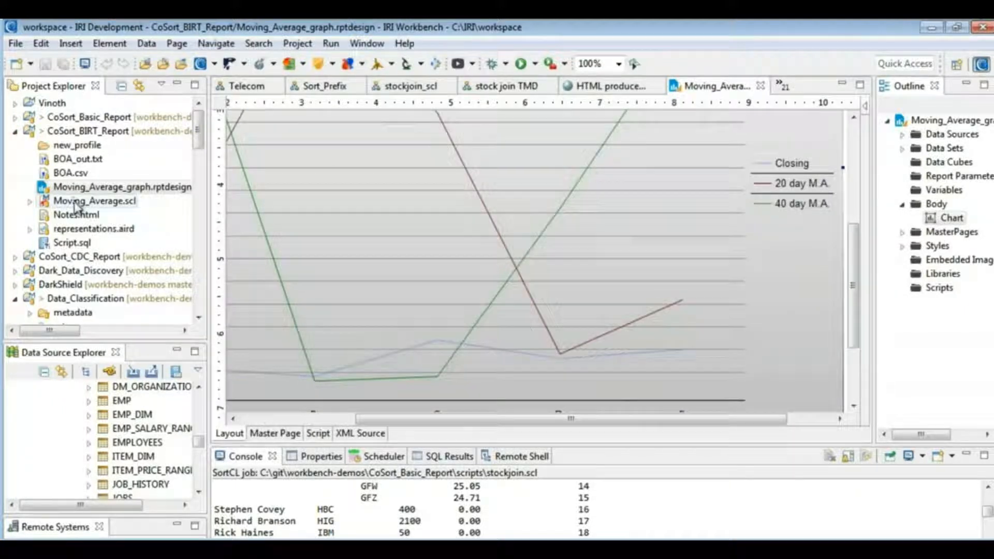
Review the AVERAGE statements in Moving_Average.scl, then return to the chart design.
{"action": "double_click", "coordinate": [95, 201]}
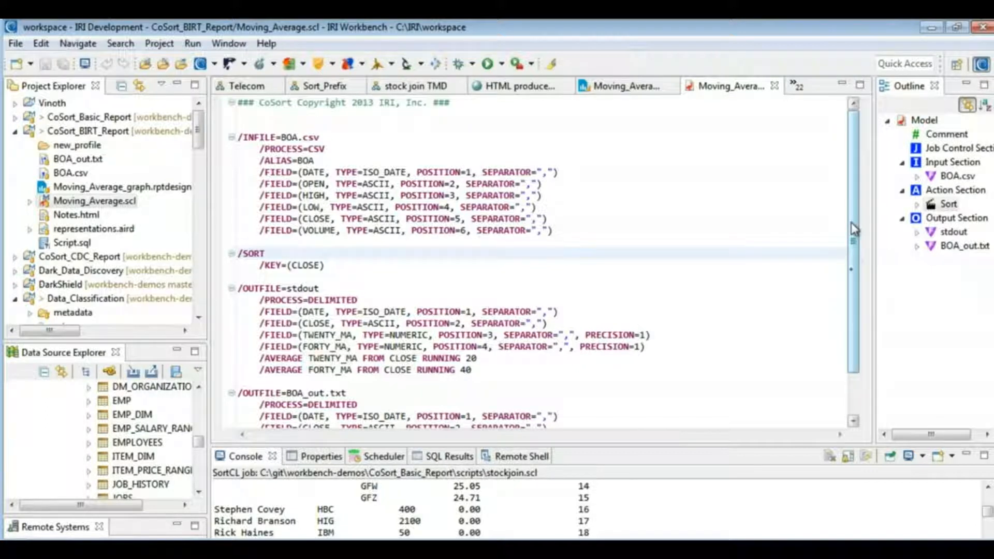
{"action": "scroll", "scroll_direction": "down", "scroll_amount": 3}
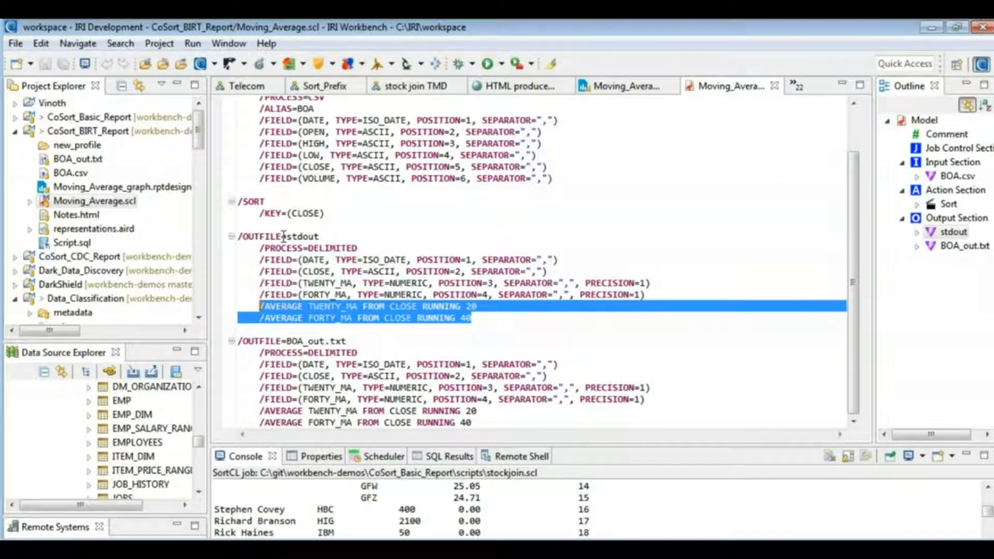
{"action": "double_click", "coordinate": [303, 237]}
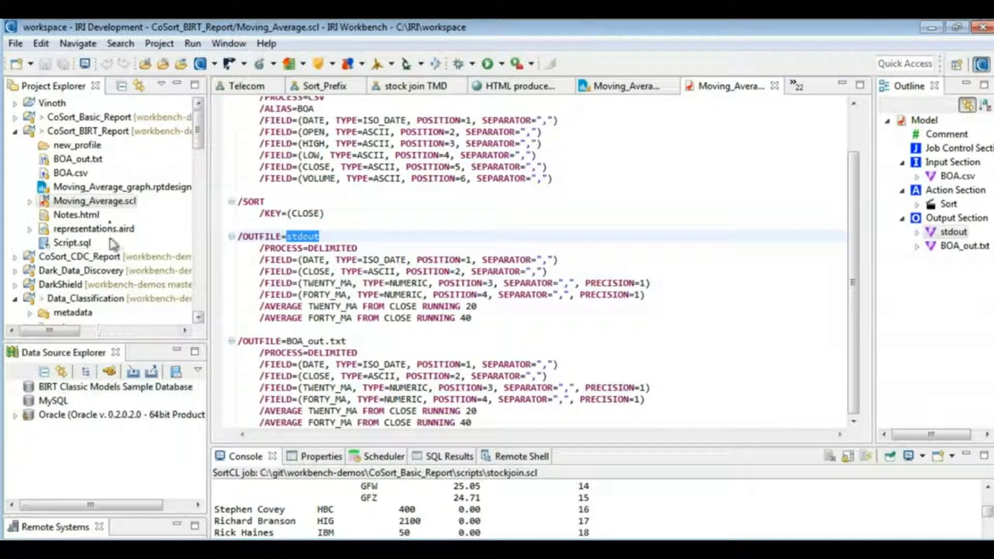
{"action": "double_click", "coordinate": [123, 187]}
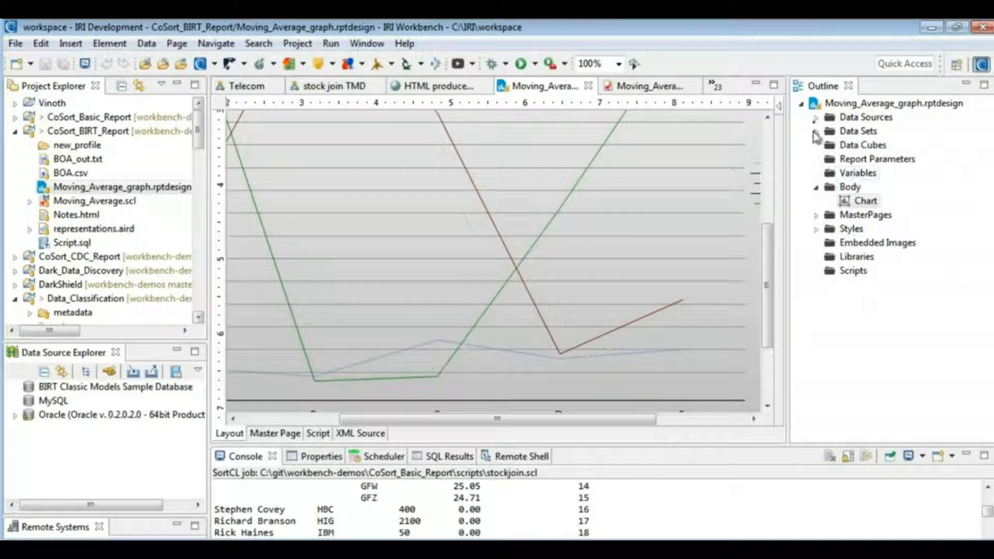
Bring up the actions for the report's data sources in the Outline.
{"action": "right_click", "coordinate": [865, 117]}
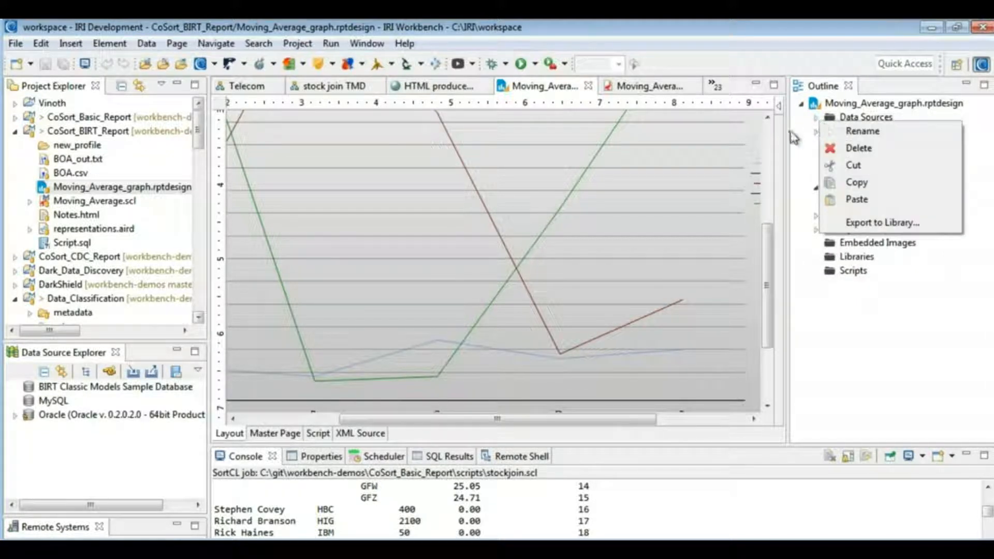
{"action": "mouse_move", "coordinate": [839, 268]}
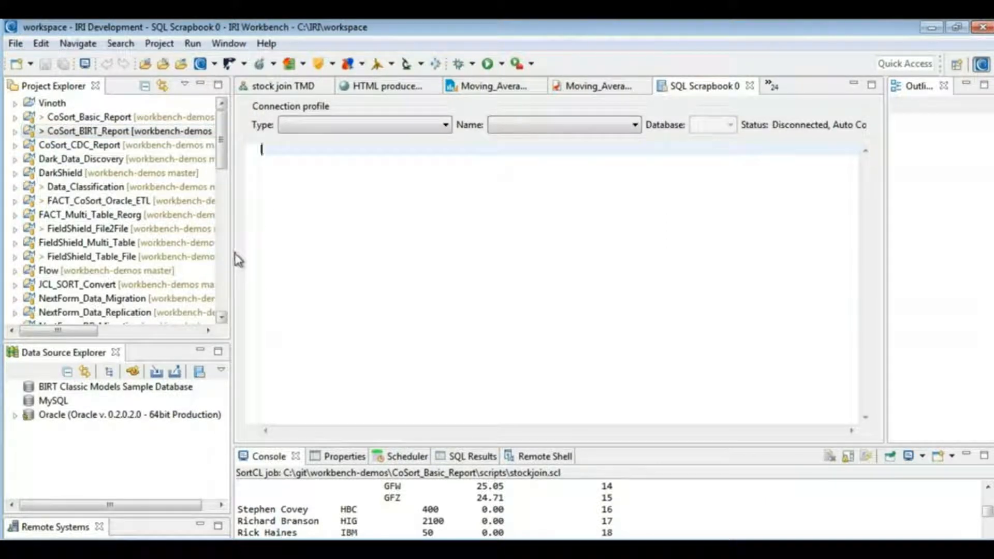
{"action": "mouse_move", "coordinate": [184, 325]}
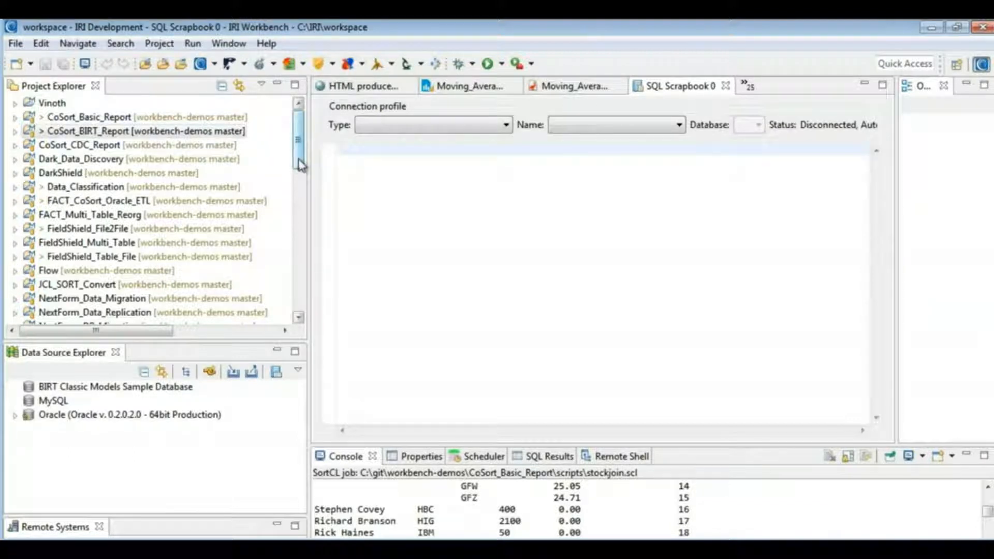
Scroll the saved-example workflow diagram starting at DisableRelatedFK.sql.
{"action": "scroll", "scroll_direction": "down", "scroll_amount": 3}
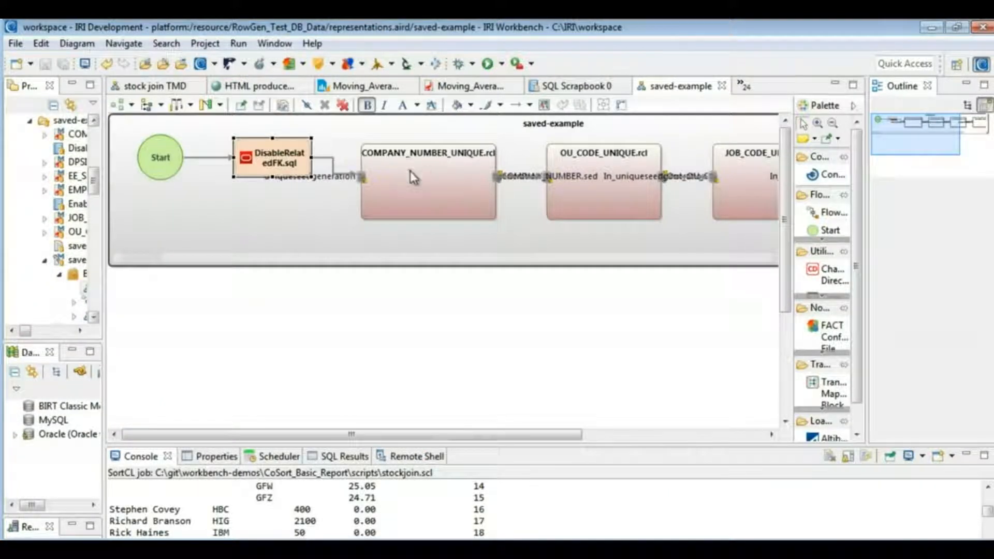
Select the COMPANY_NUMBER_UNIQUE job and restore the Project Explorer and Console panels.
{"action": "left_click", "coordinate": [428, 181]}
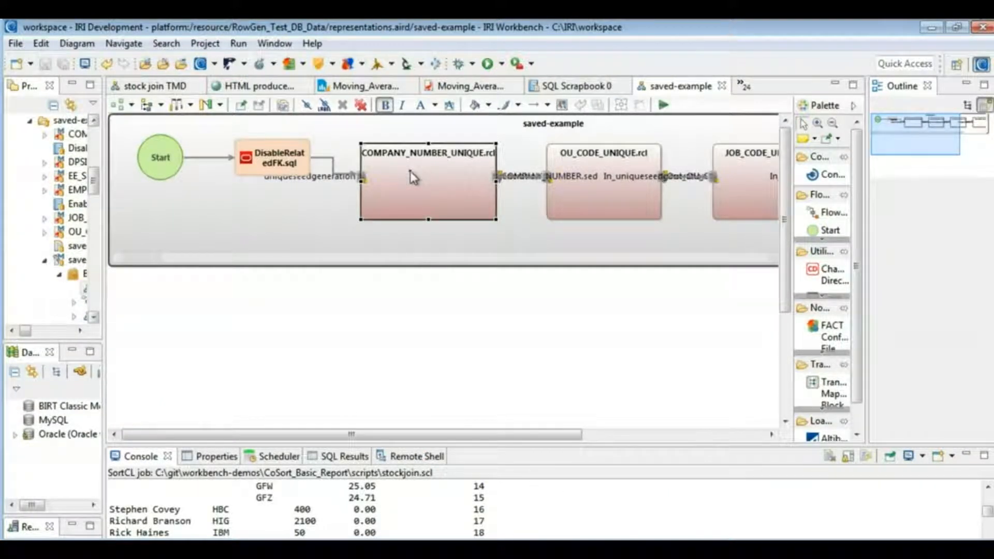
{"action": "left_click", "coordinate": [272, 158]}
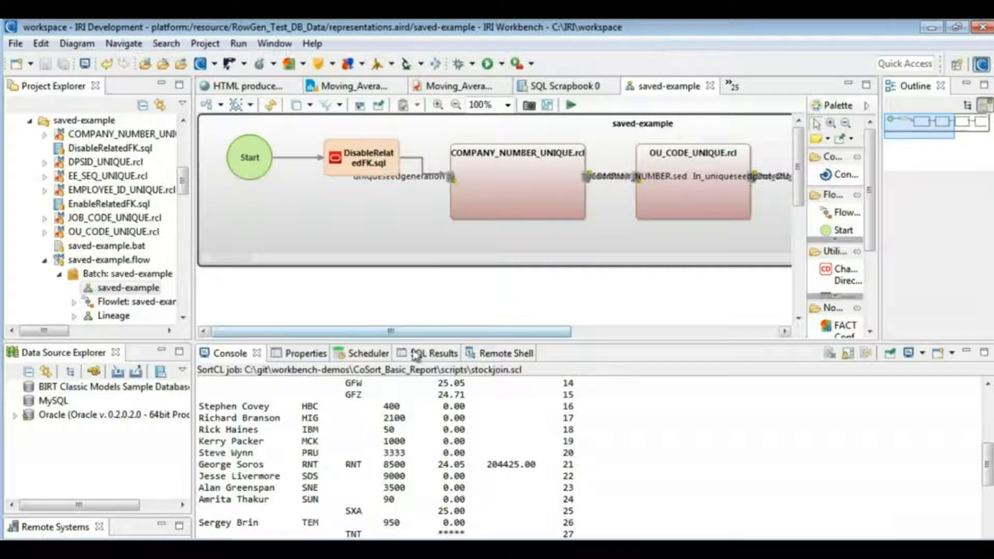
Show the SQL Results with query statuses and the Result1 table of generated rows.
{"action": "left_click", "coordinate": [431, 353]}
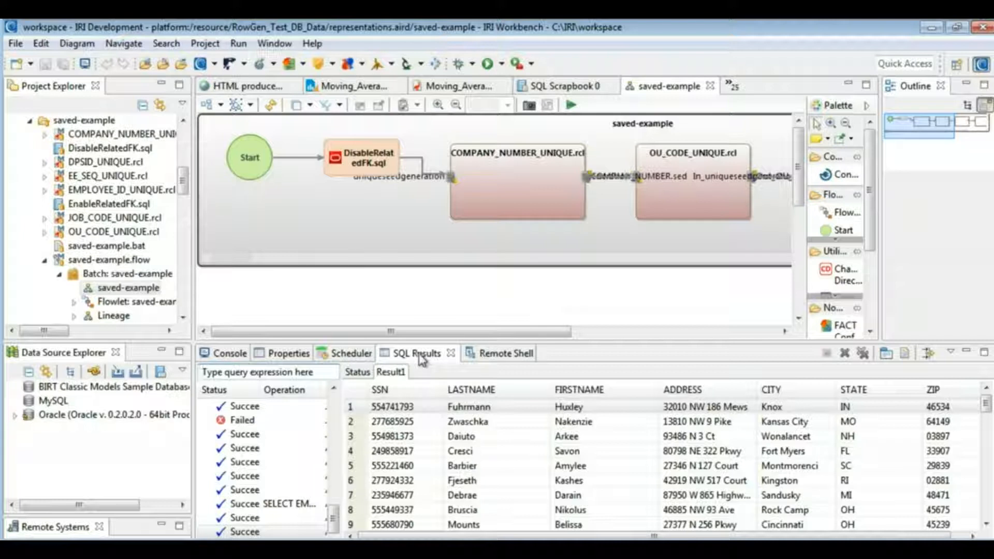
{"action": "mouse_move", "coordinate": [367, 290]}
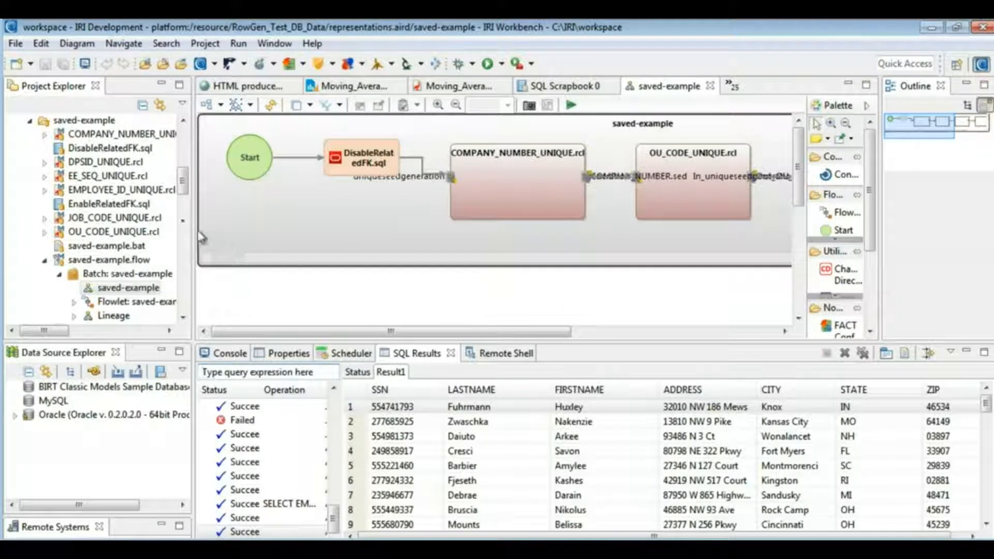
{"action": "left_click", "coordinate": [108, 204]}
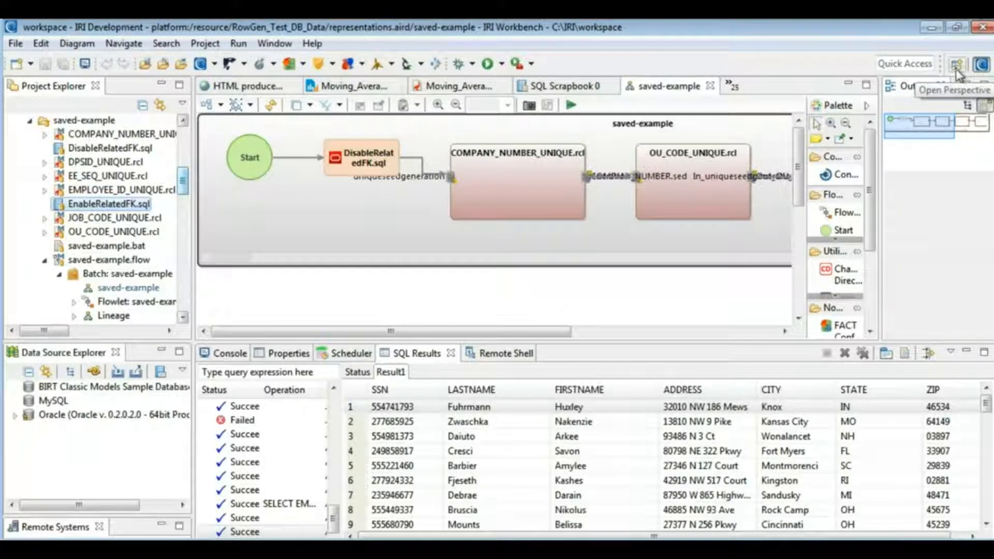
Browse the IRI metadata and data profile toolbar dropdown options.
{"action": "left_click", "coordinate": [219, 63]}
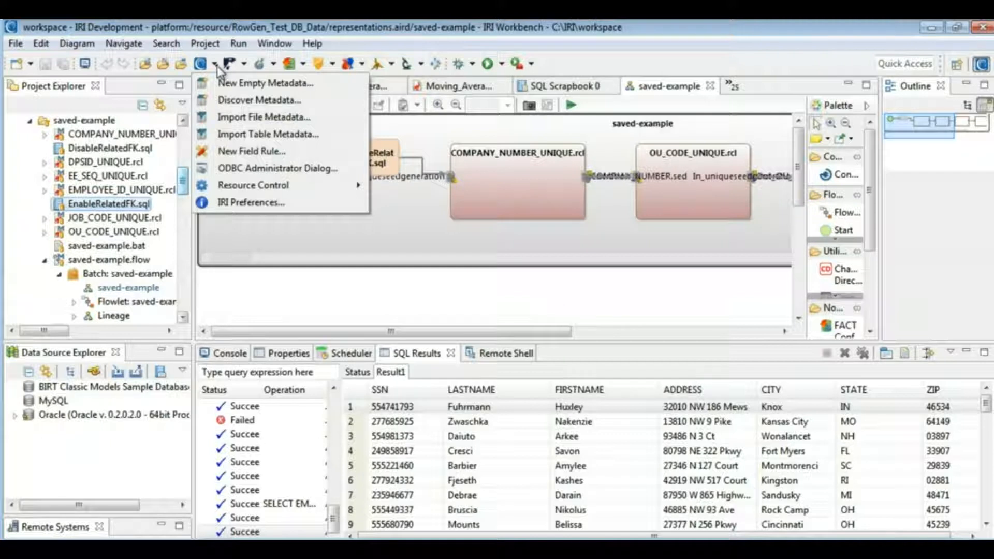
{"action": "mouse_move", "coordinate": [425, 71]}
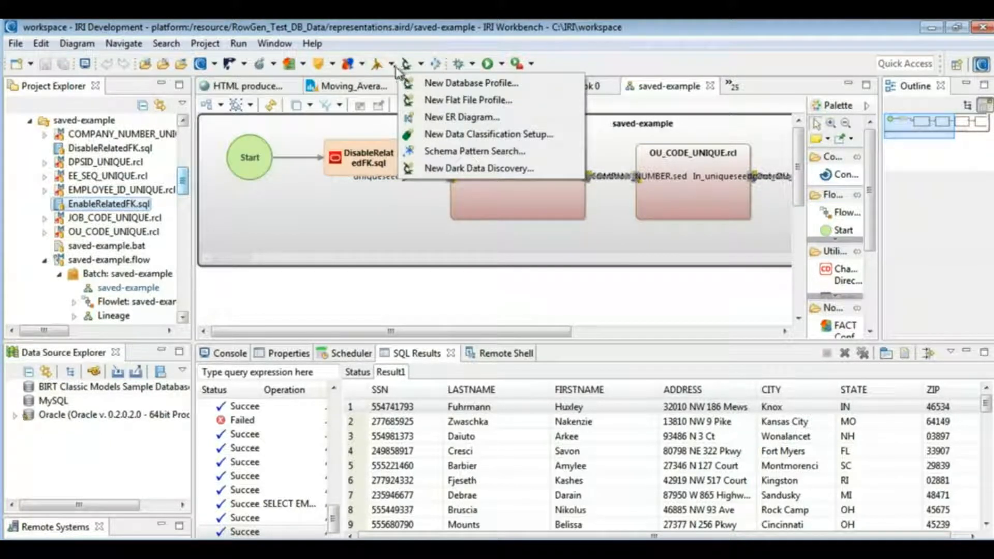
{"action": "left_click", "coordinate": [381, 63]}
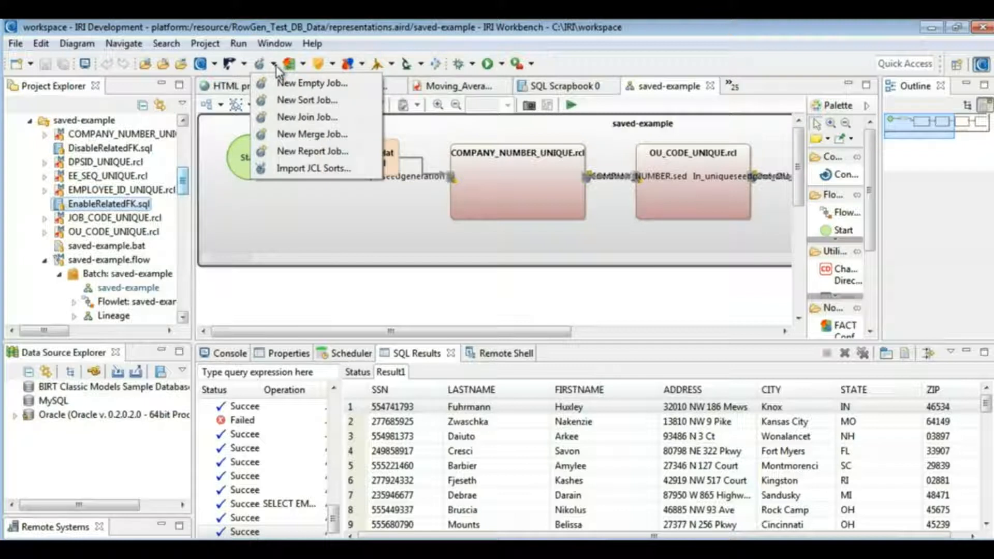
{"action": "mouse_move", "coordinate": [267, 293]}
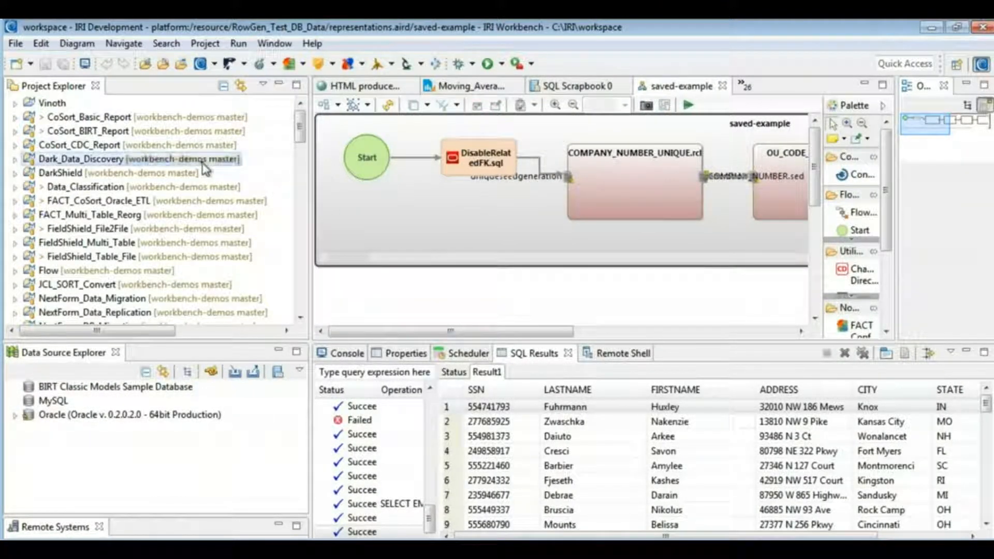
Show the Git team version-control commands for the Dark_Data_Discovery project.
{"action": "right_click", "coordinate": [133, 159]}
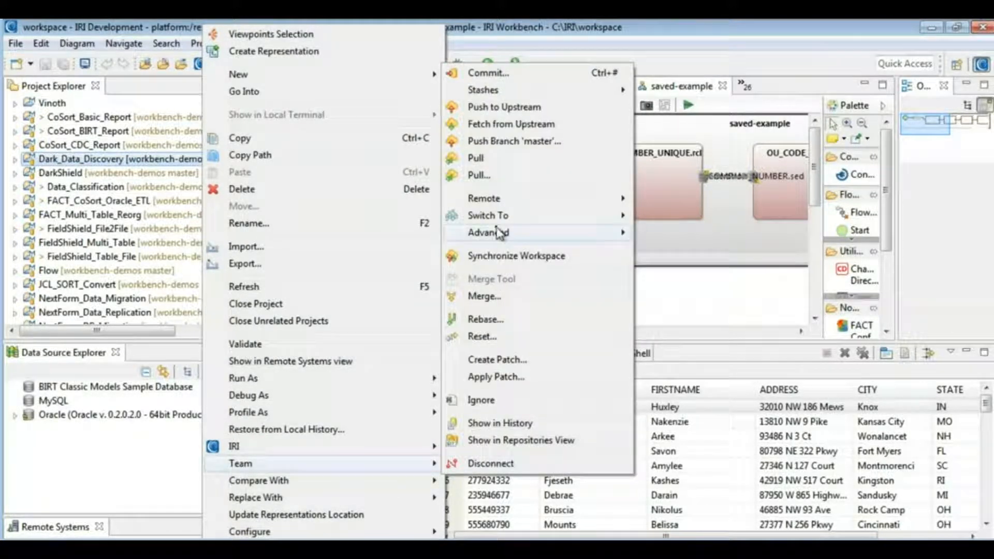
{"action": "mouse_move", "coordinate": [487, 185]}
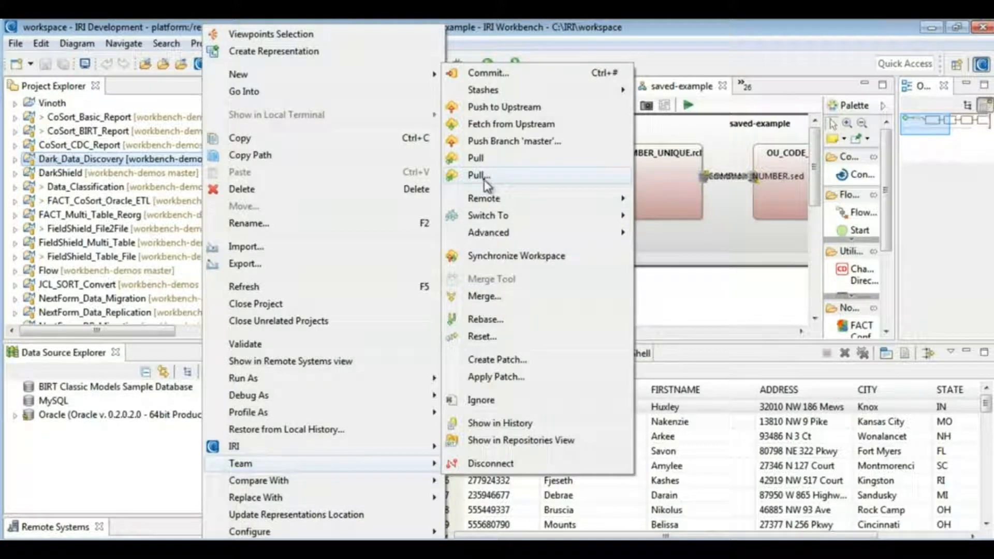
{"action": "mouse_move", "coordinate": [482, 185]}
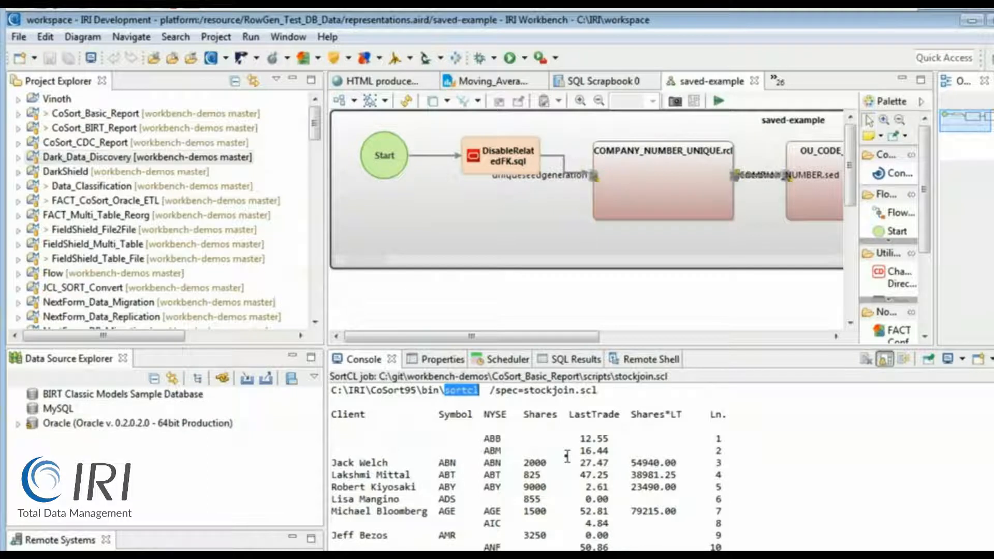
{"action": "mouse_move", "coordinate": [537, 451]}
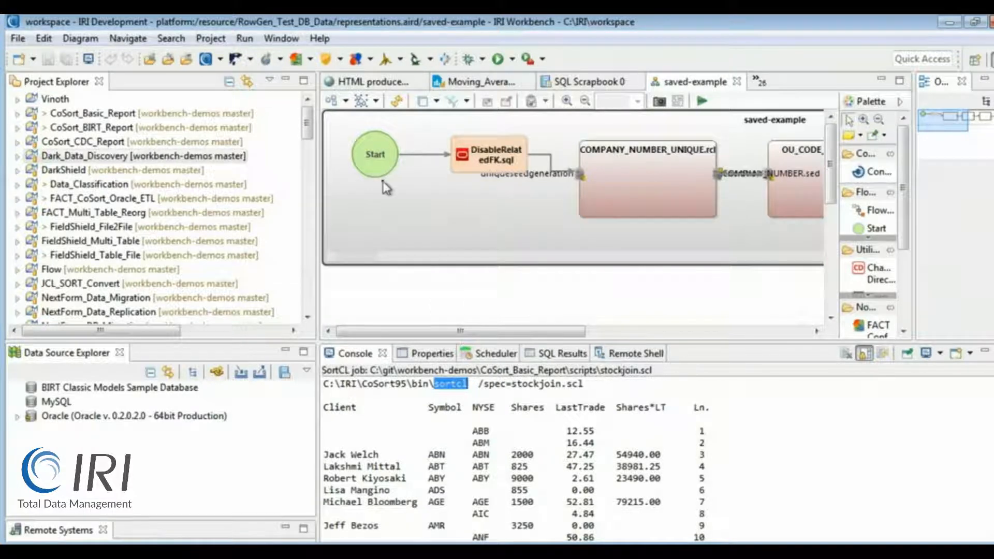
{"action": "mouse_move", "coordinate": [304, 298]}
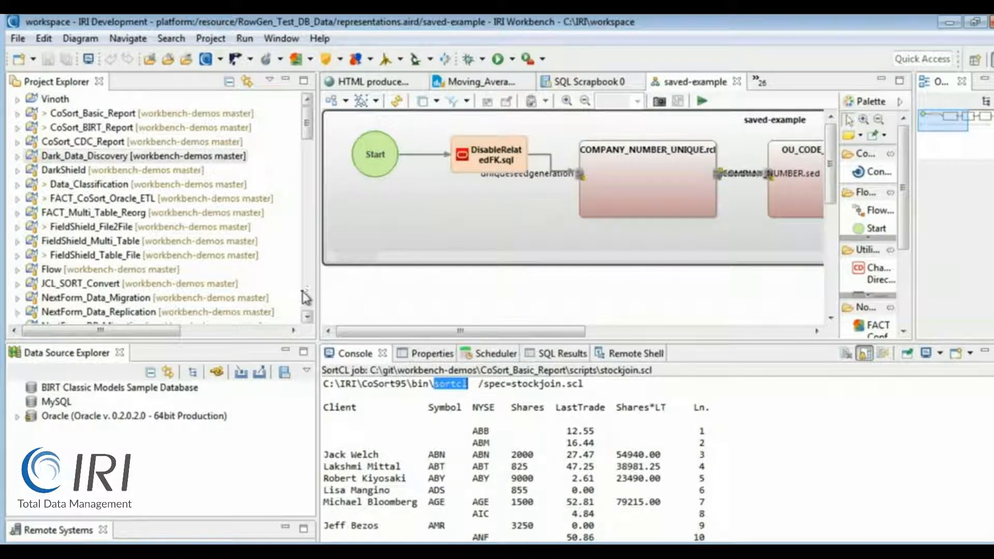